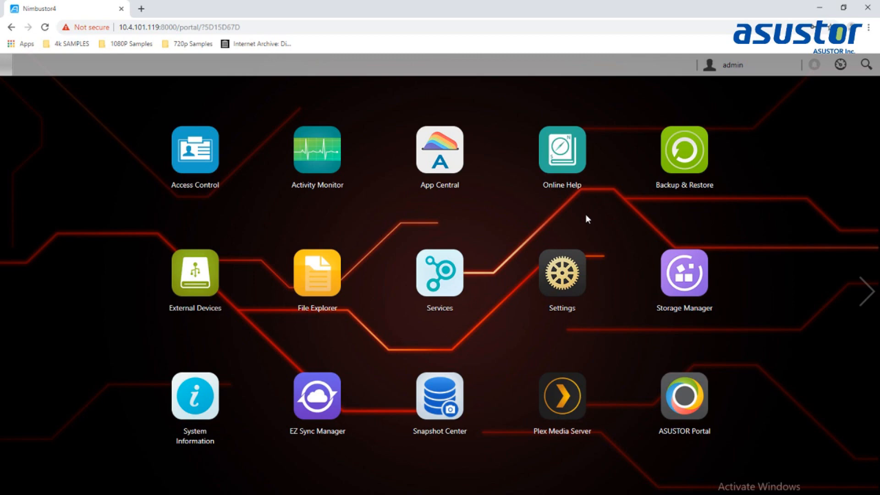
mouse_move(530, 239)
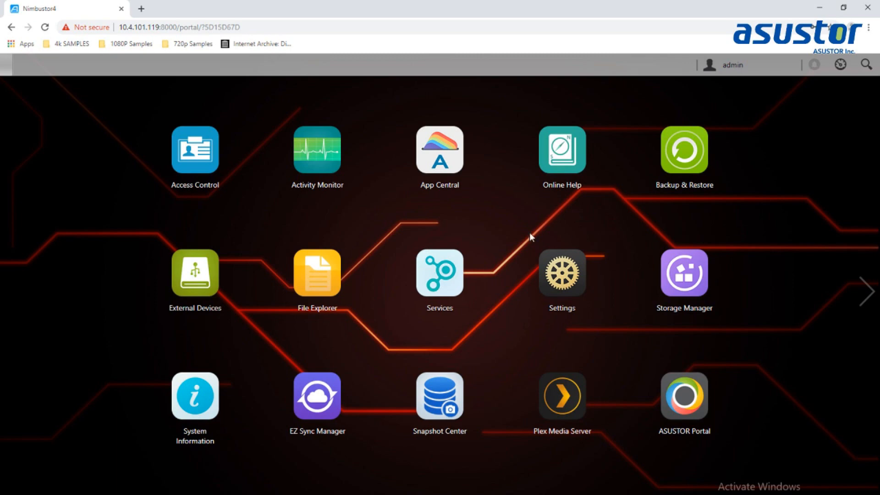
mouse_move(439, 273)
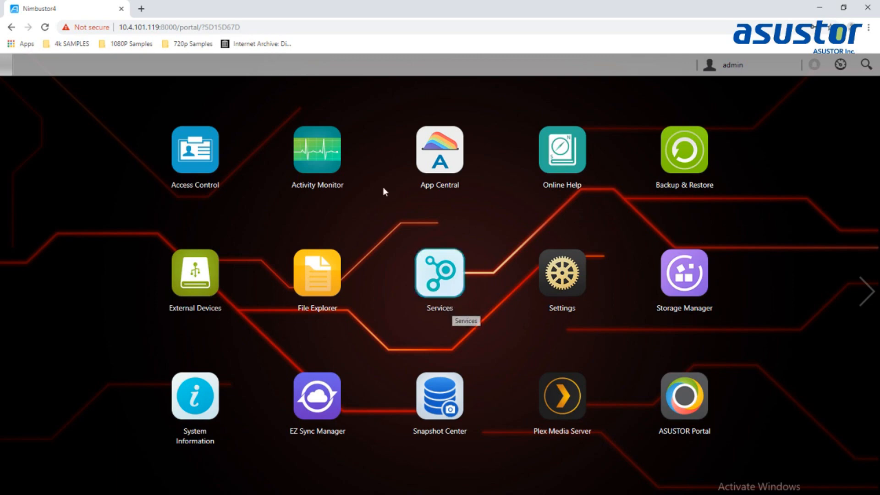
mouse_move(471, 359)
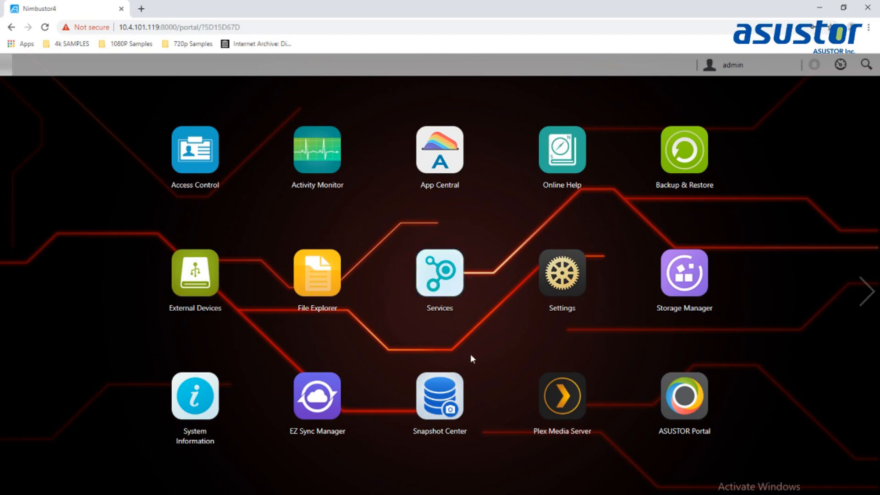
mouse_move(533, 356)
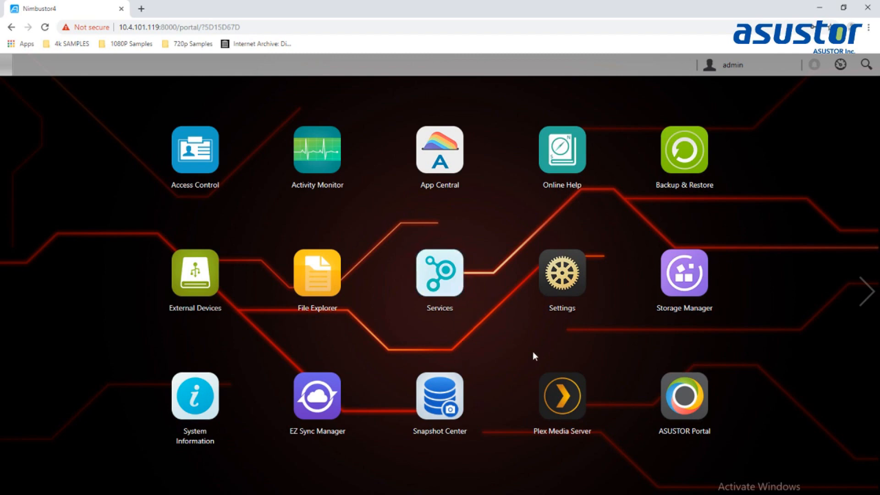
mouse_move(683, 396)
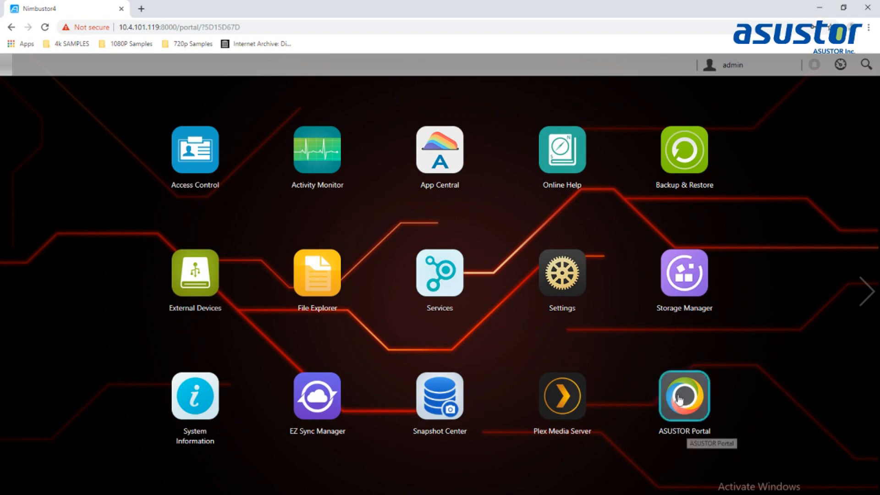
mouse_move(690, 397)
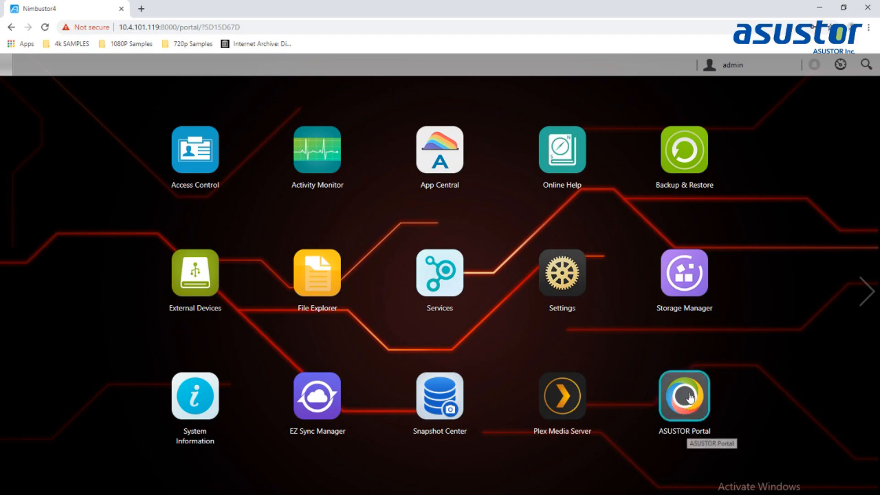
View the ASUSTOR Portal General settings with all display options checked and Portal as default app
click(684, 397)
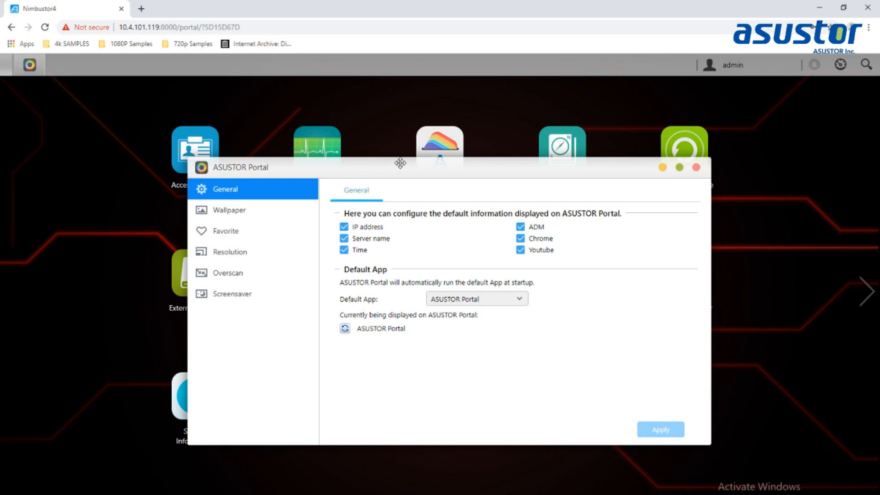
mouse_move(243, 394)
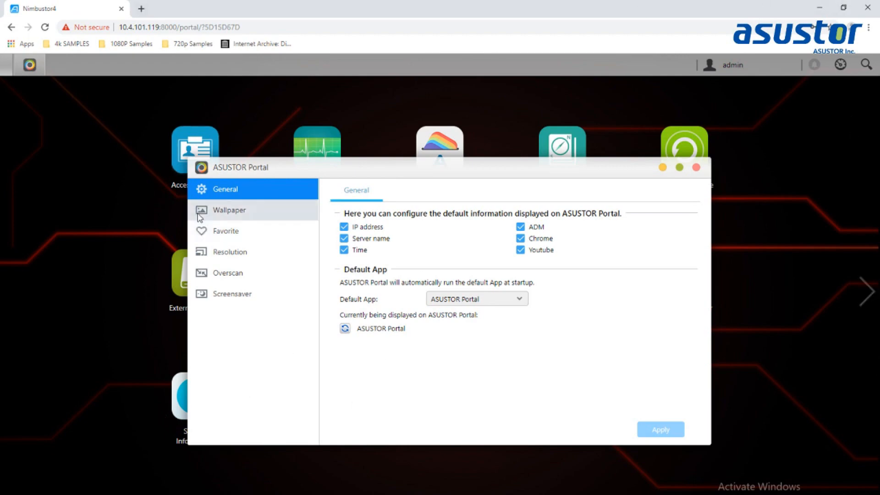
mouse_move(304, 246)
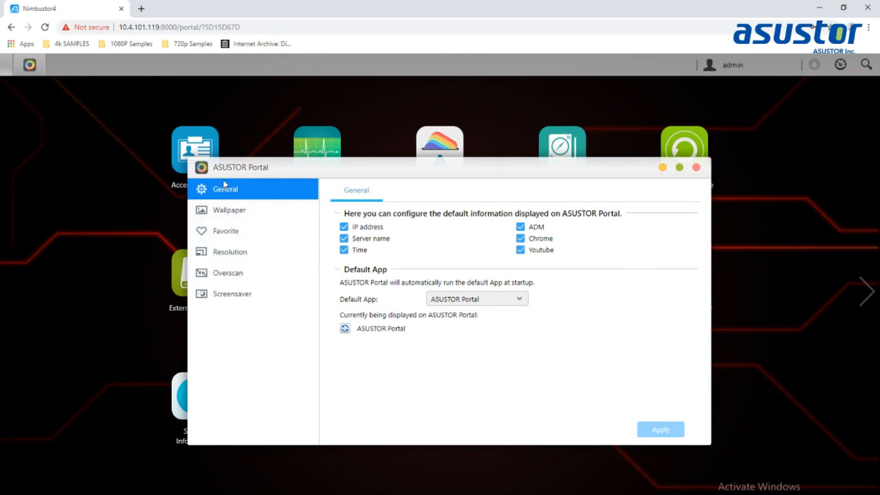
mouse_move(298, 203)
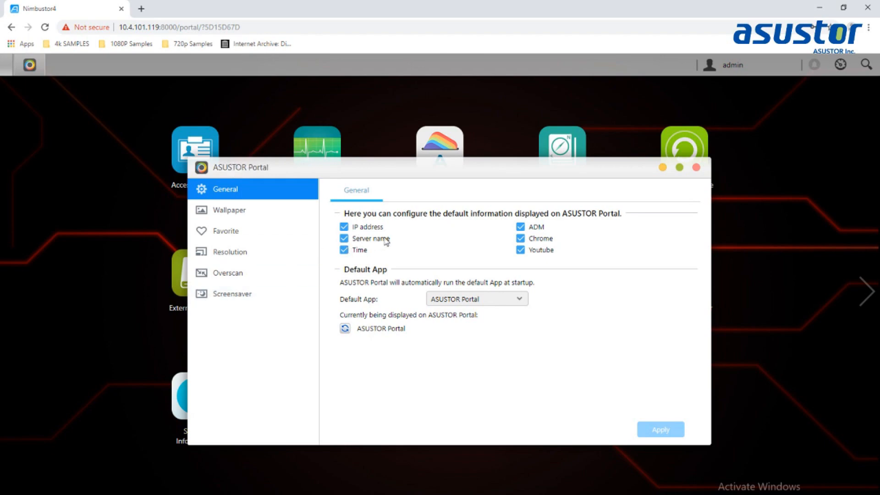
mouse_move(306, 206)
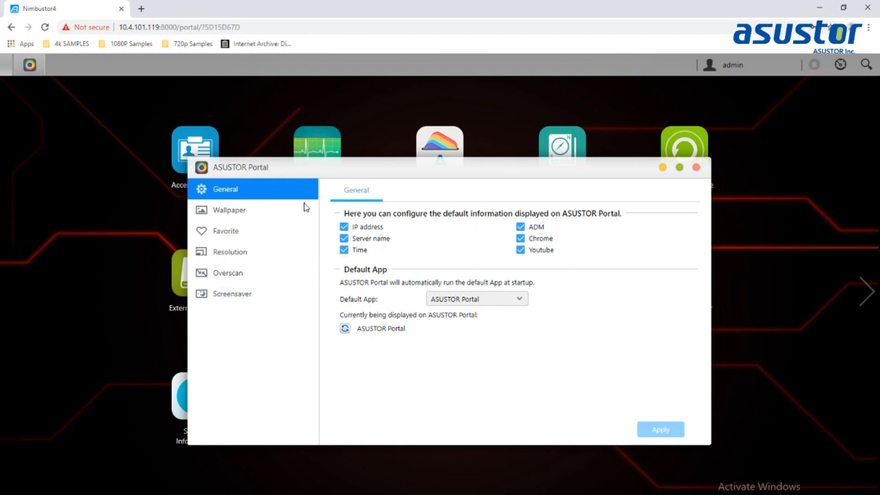
mouse_move(228, 209)
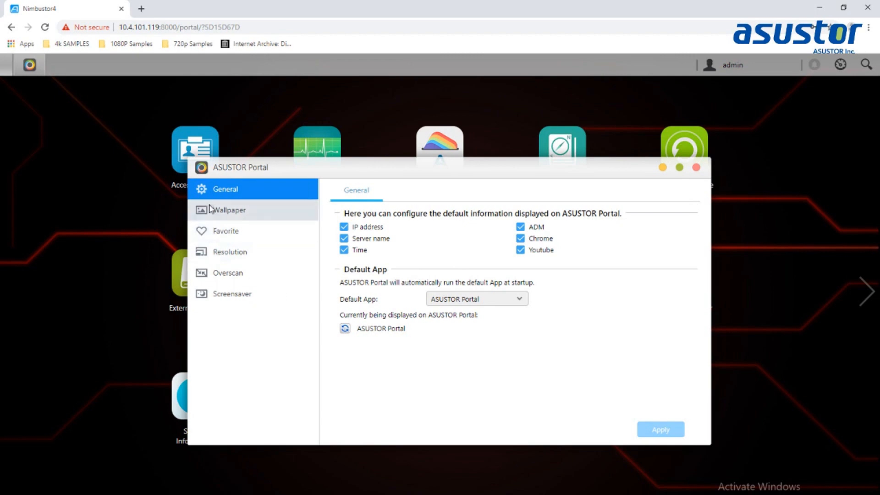
mouse_move(340, 227)
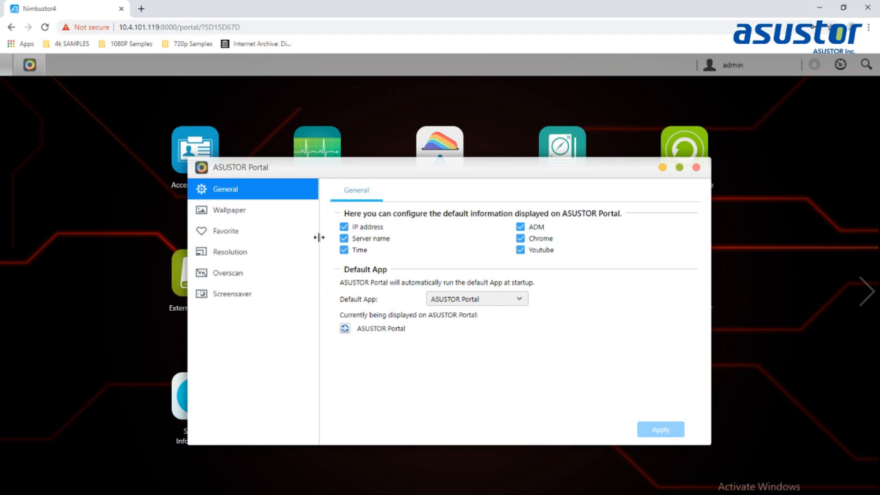
mouse_move(322, 233)
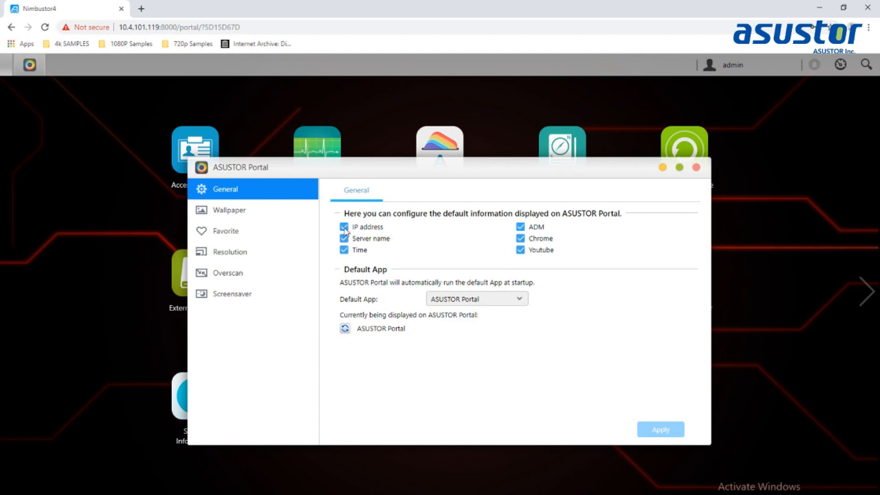
click(344, 226)
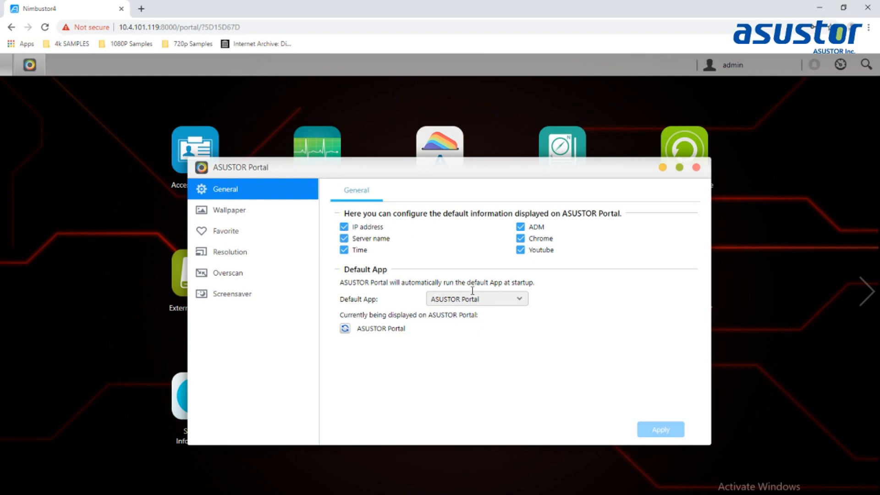
mouse_move(449, 306)
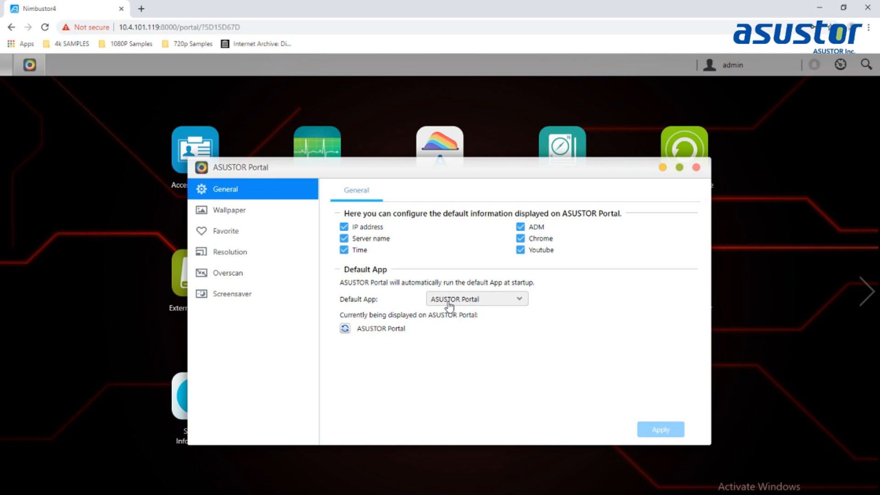
click(476, 298)
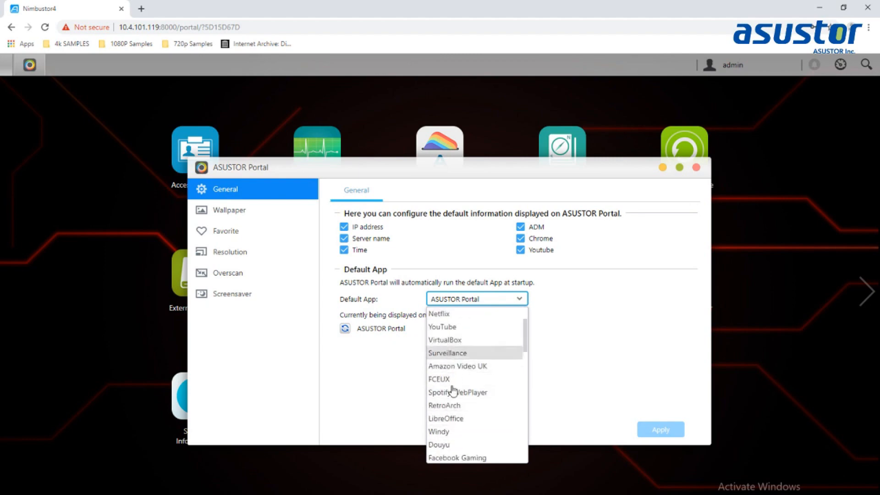
mouse_move(444, 366)
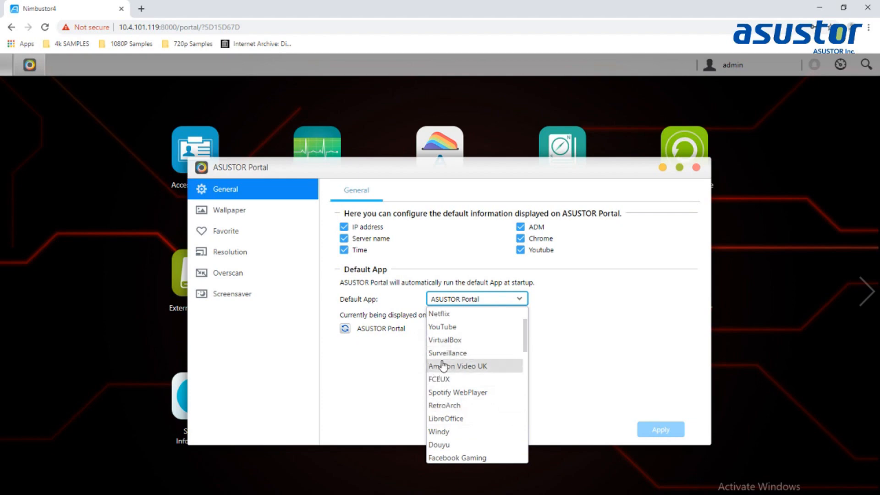
mouse_move(460, 368)
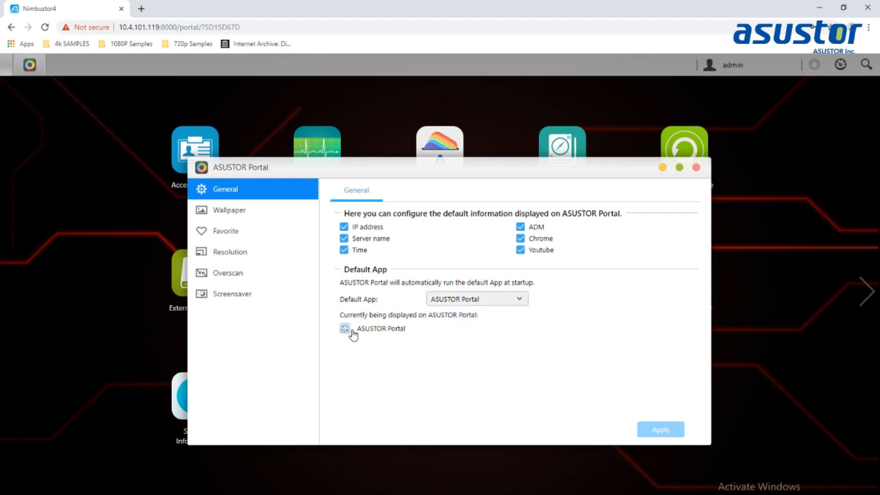
mouse_move(409, 339)
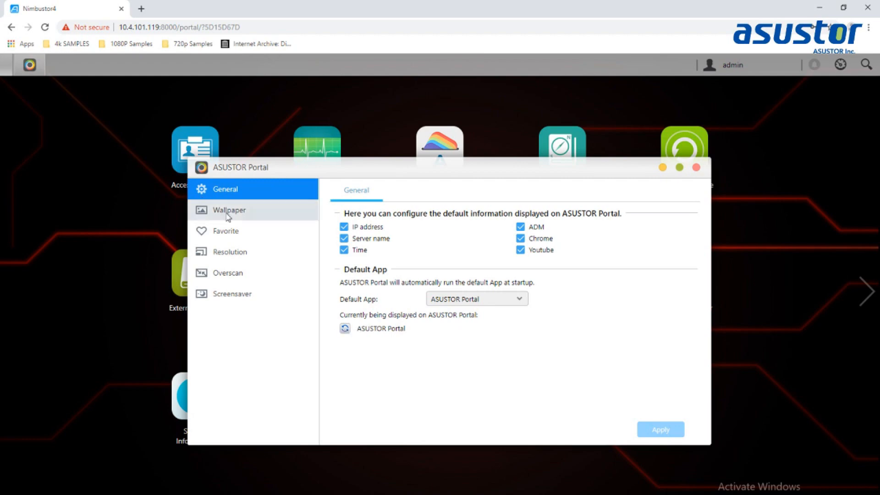
Apply ASUSTOR-05.jpg as the Portal wallpaper after previewing ASUSTOR-01 and ASUSTOR-04
click(228, 209)
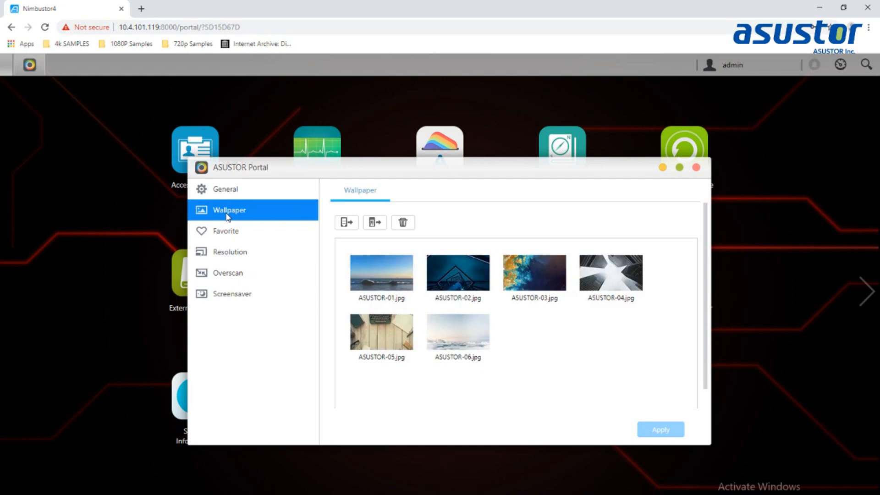
click(381, 273)
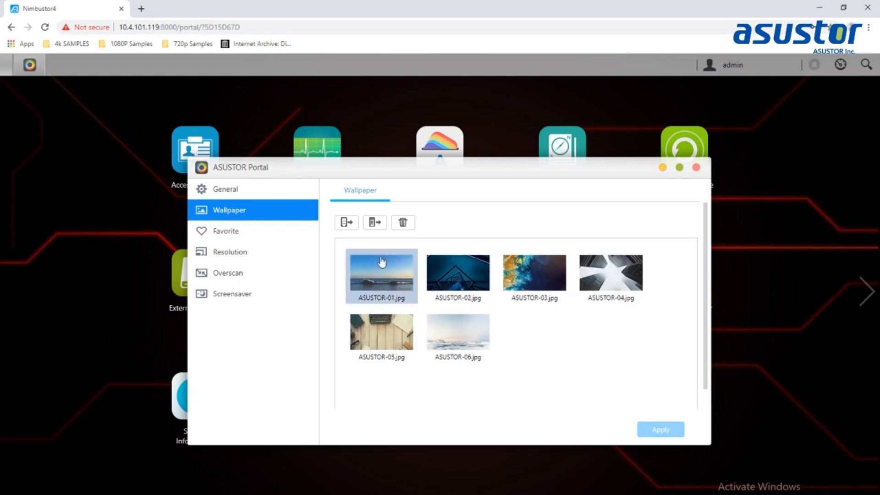
mouse_move(414, 353)
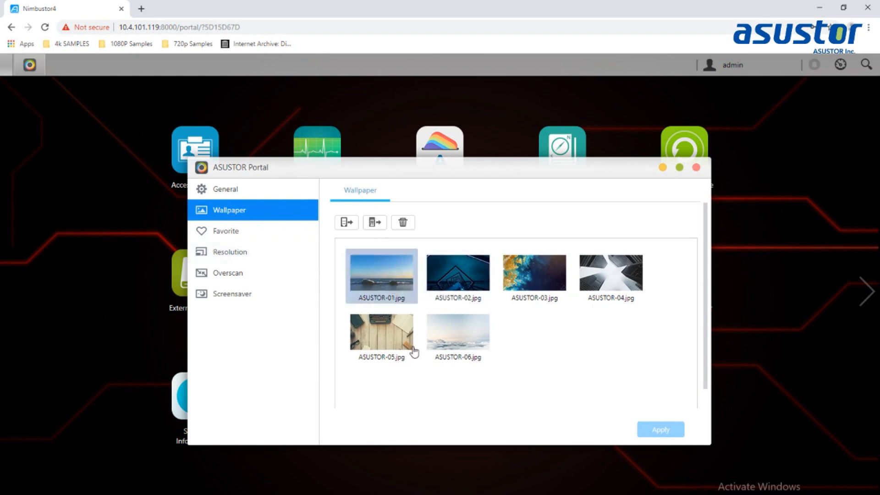
click(611, 275)
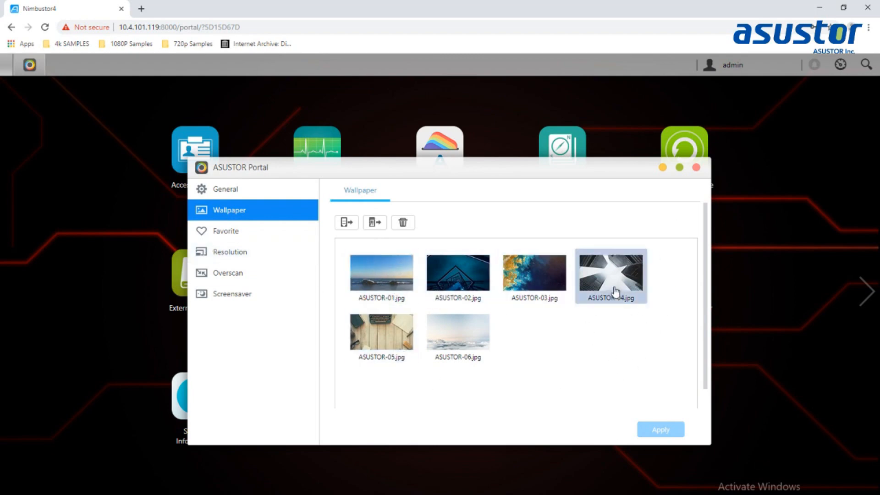
click(380, 331)
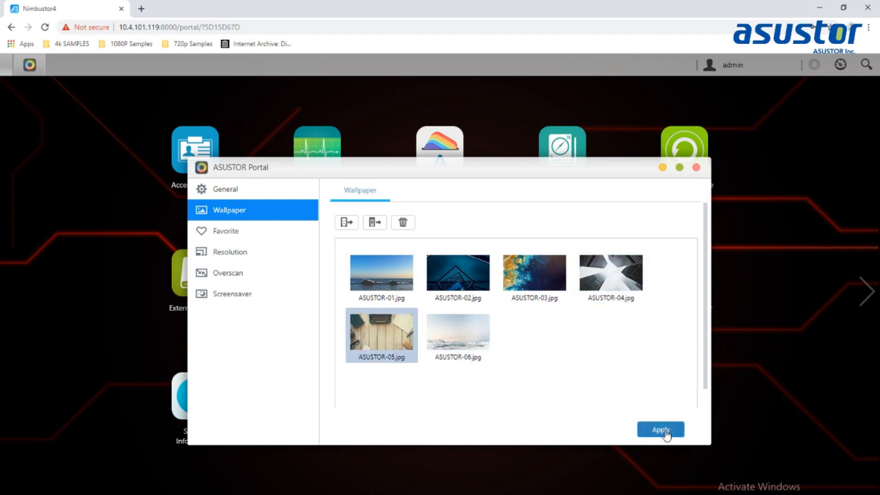
click(660, 429)
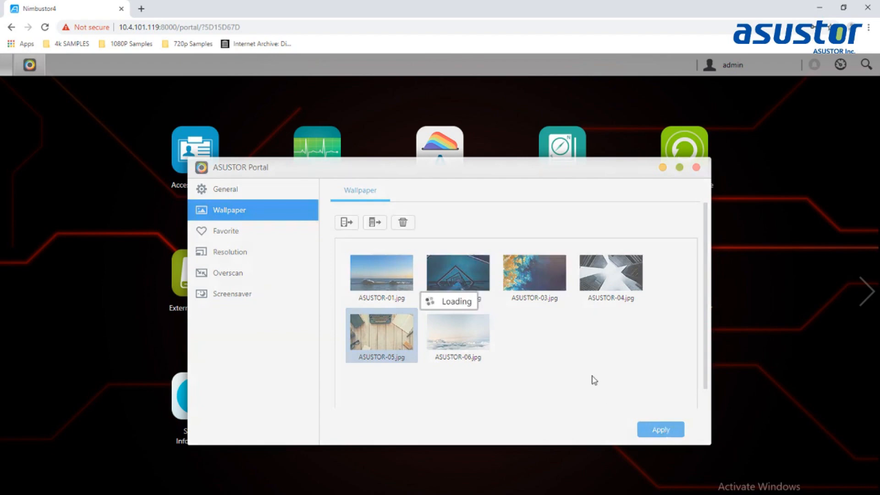
mouse_move(391, 338)
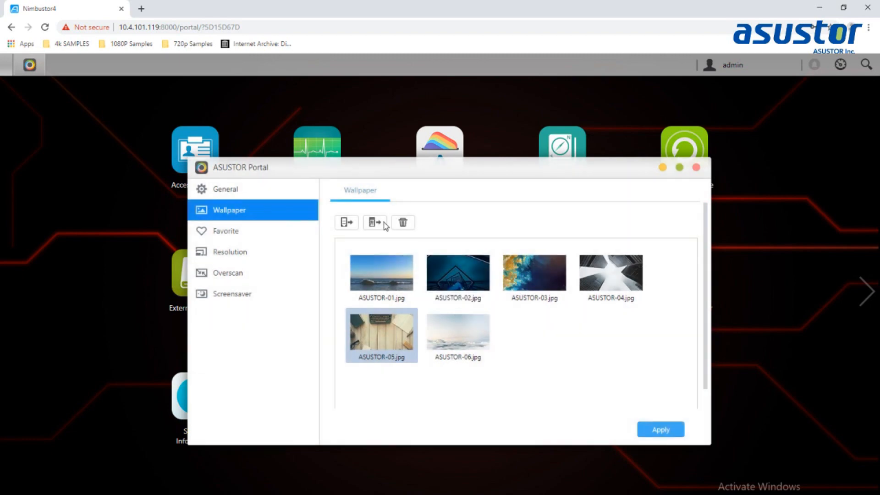
Show the Portal's list of favourite websites
click(225, 232)
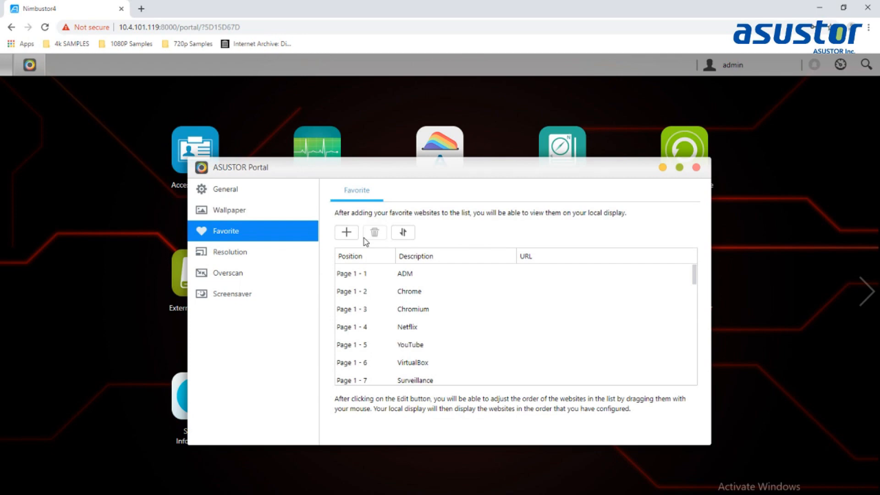
Scroll the Favorite websites list down to its Page 4 entries ending with Telegram and 騰訊微博
scroll(down, 3)
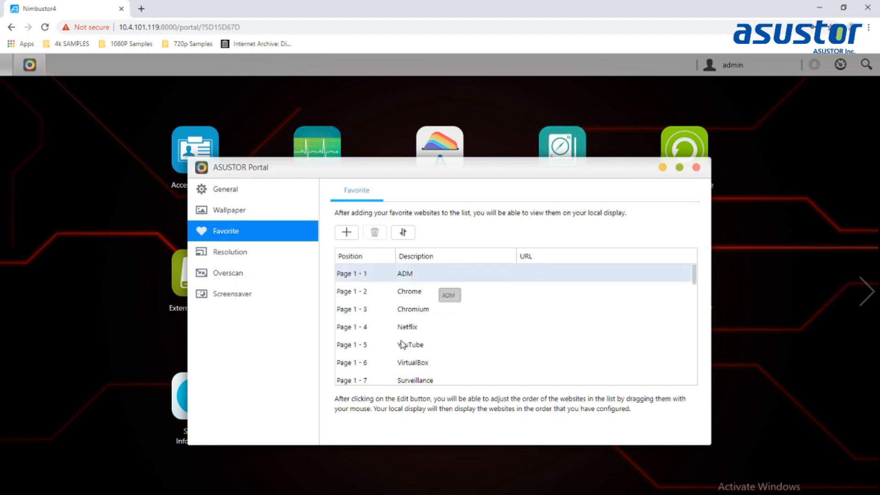
scroll(down, 3)
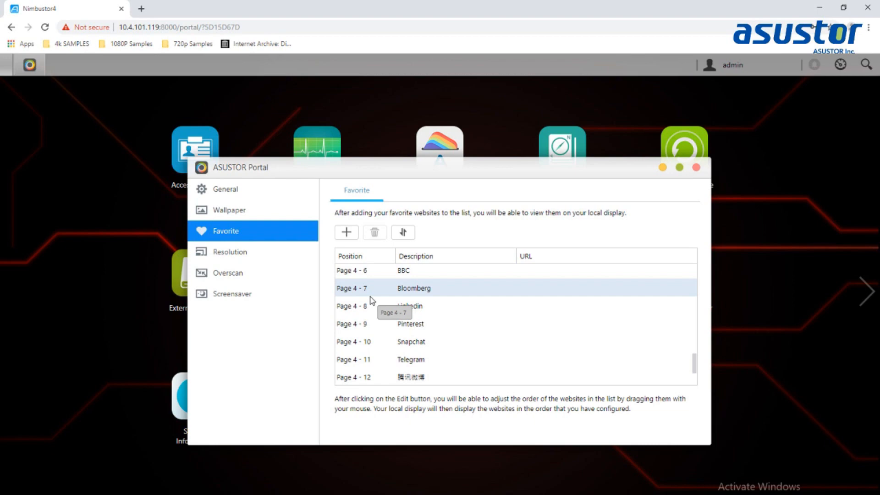
mouse_move(268, 259)
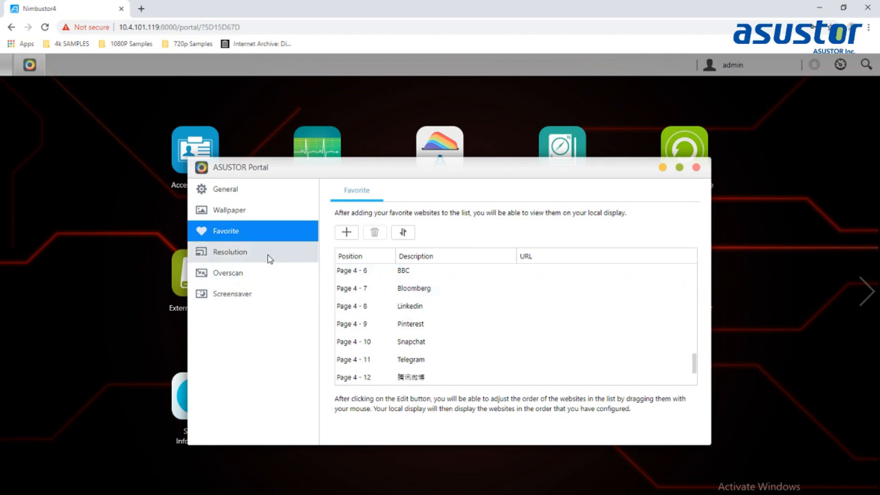
Confirm the HDMI output resolution is Auto, then show the Overscan settings at None
click(229, 252)
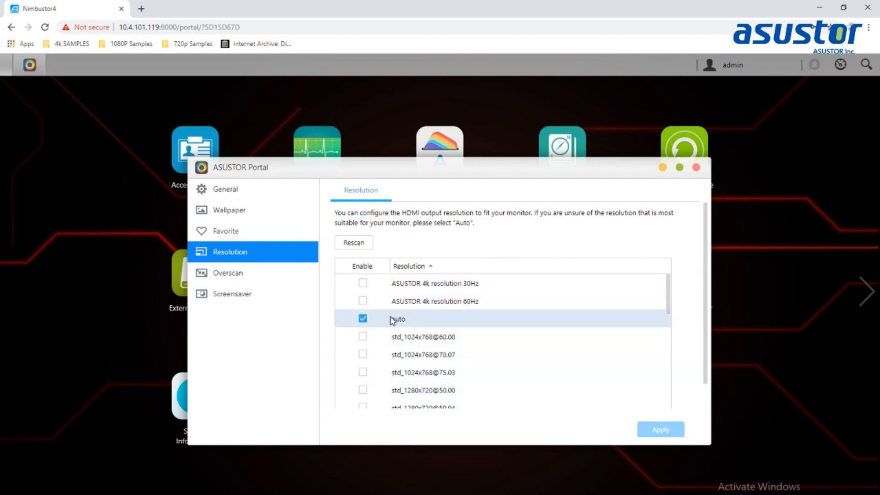
click(227, 273)
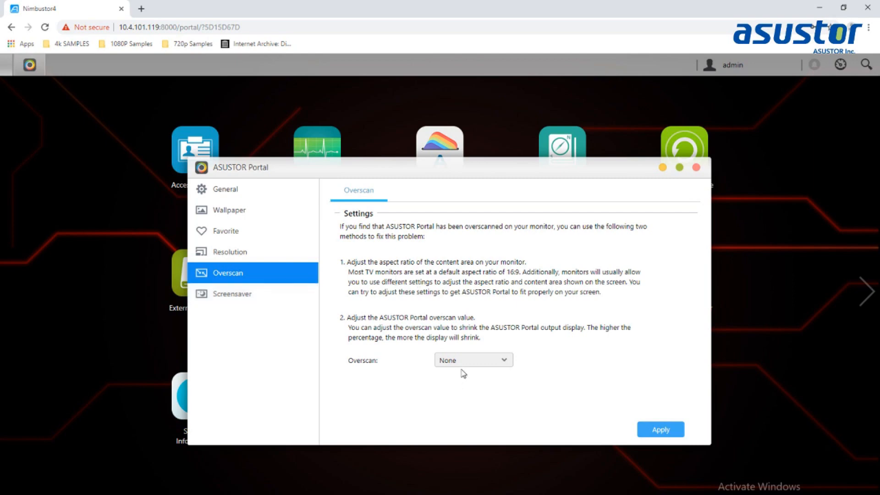
click(472, 360)
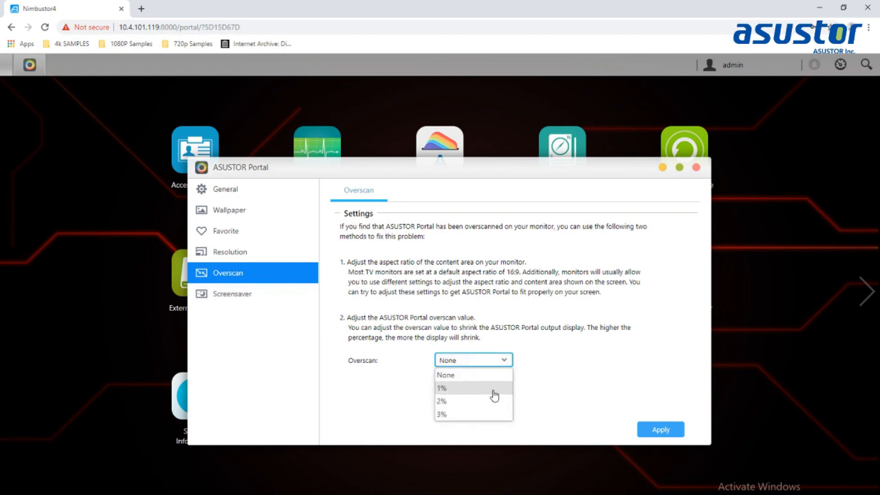
mouse_move(495, 394)
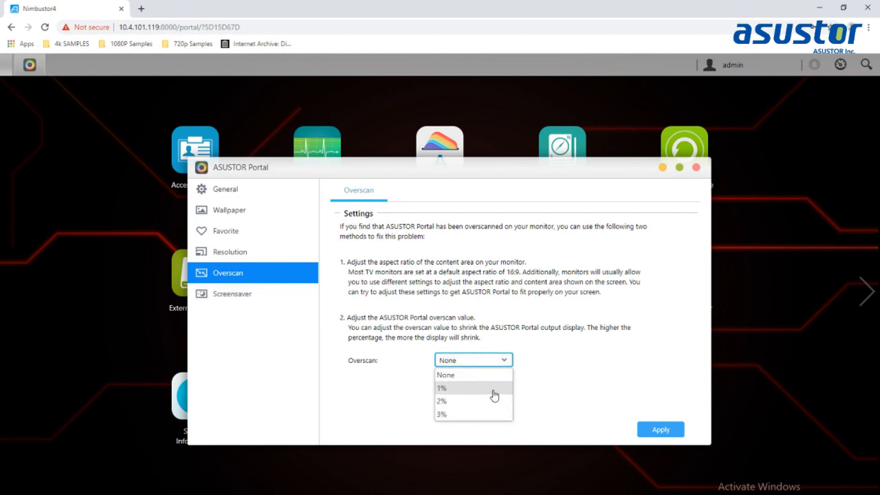
mouse_move(599, 301)
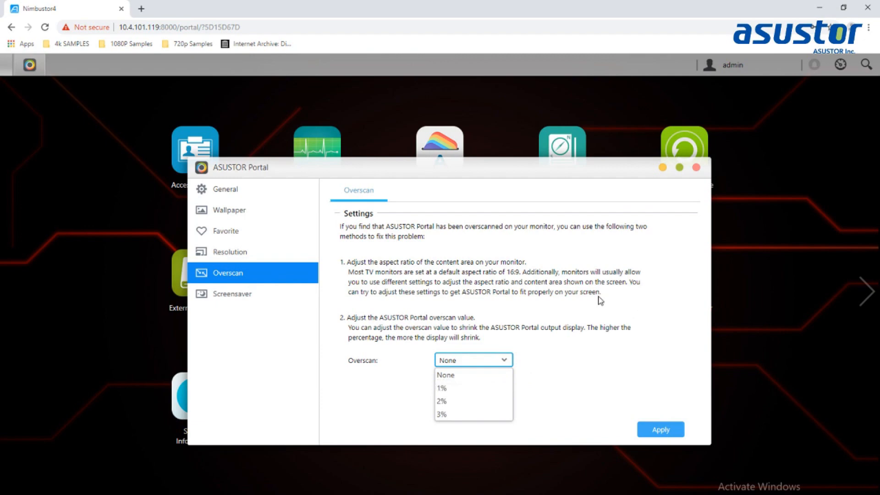
mouse_move(208, 281)
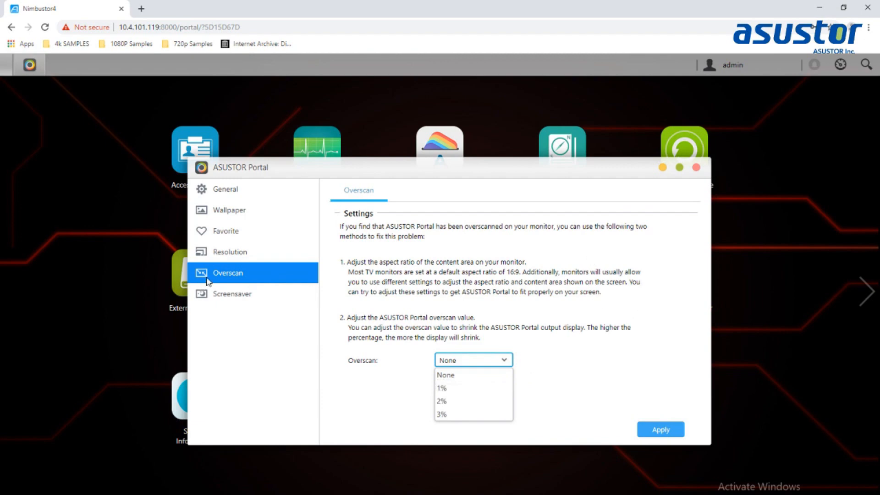
mouse_move(458, 383)
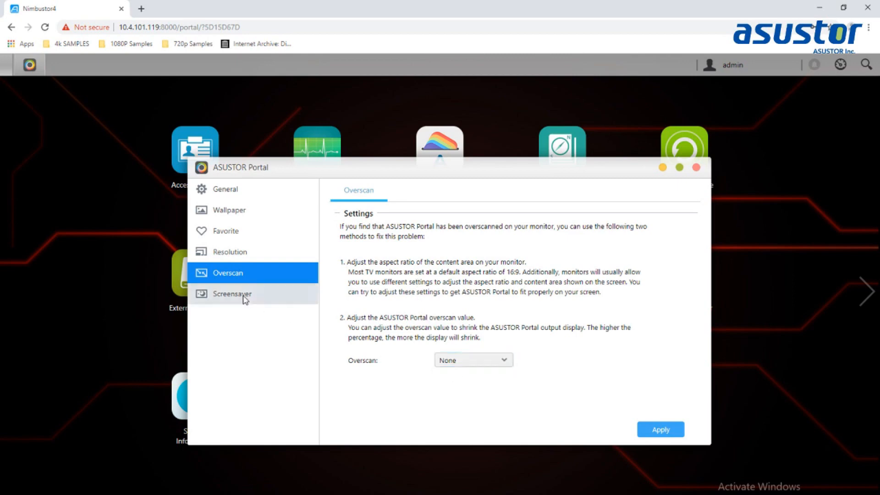
Review the screensaver choices, keep None, and close the Portal settings window
click(232, 293)
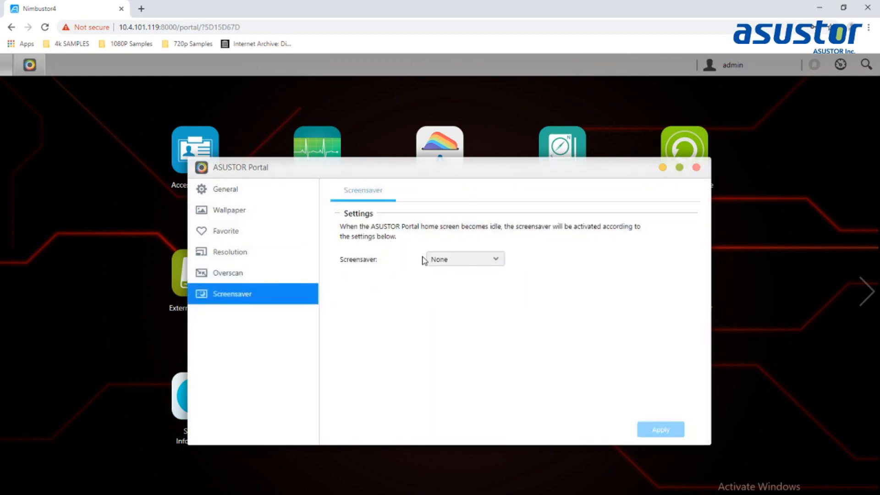
click(463, 258)
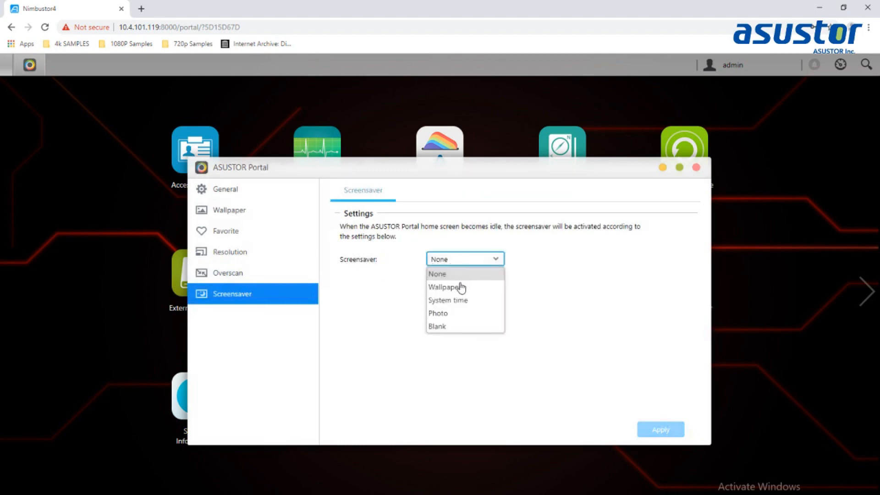
mouse_move(444, 325)
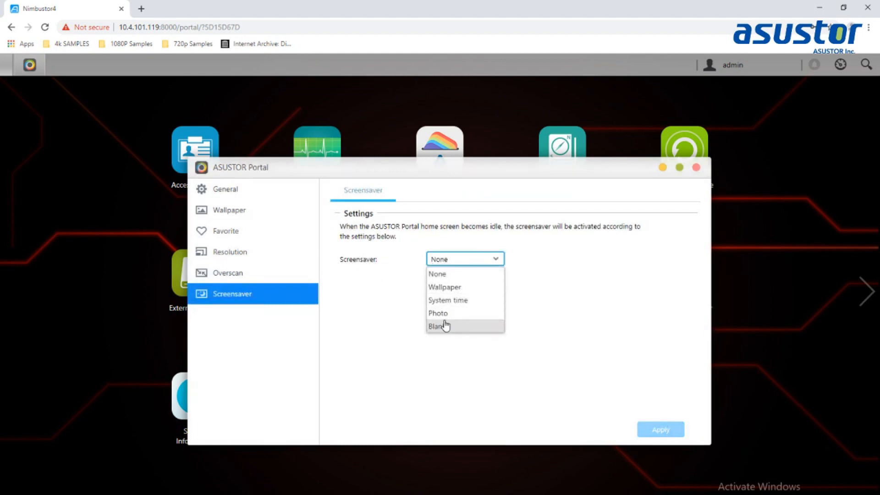
mouse_move(448, 300)
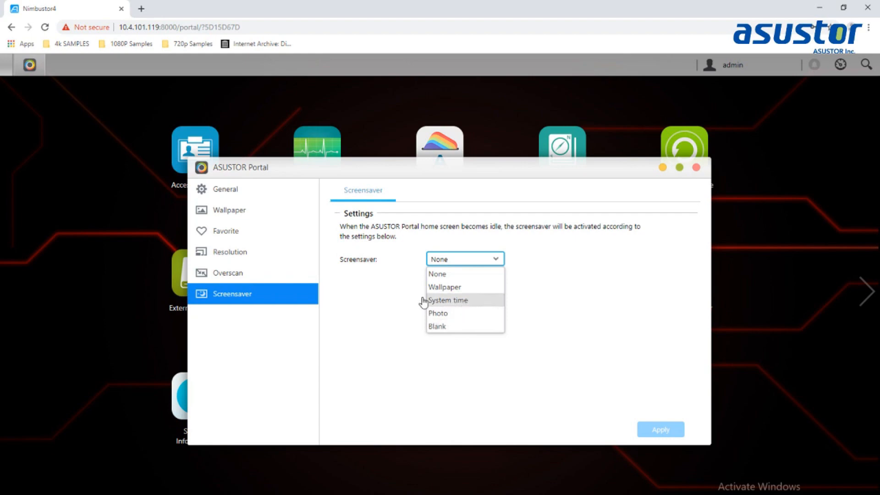
mouse_move(450, 290)
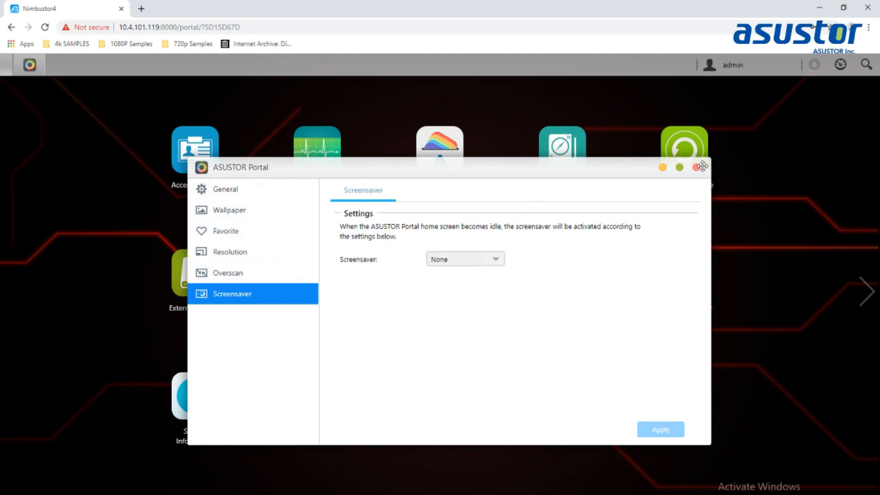
click(699, 167)
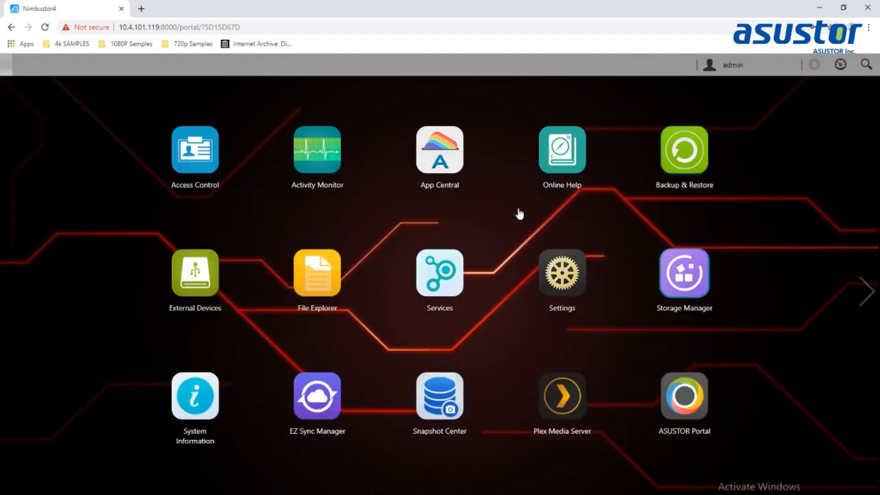
mouse_move(452, 141)
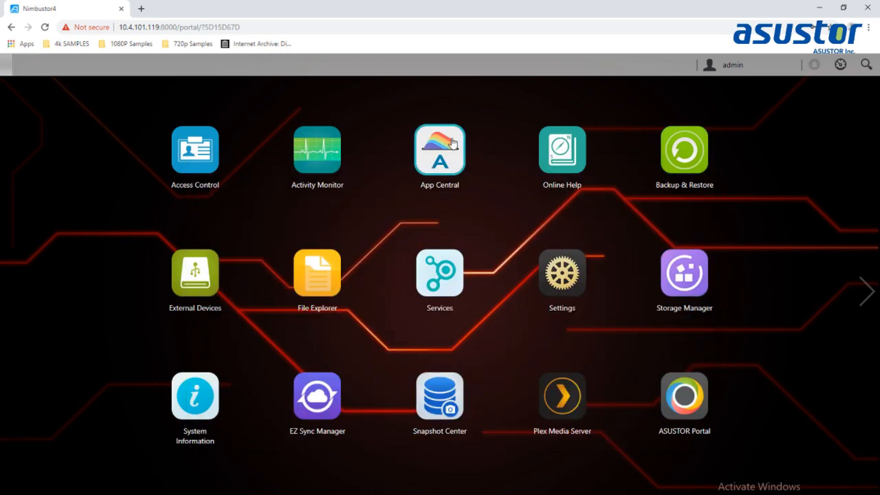
Launch App Central and browse all available apps by Categories
click(439, 151)
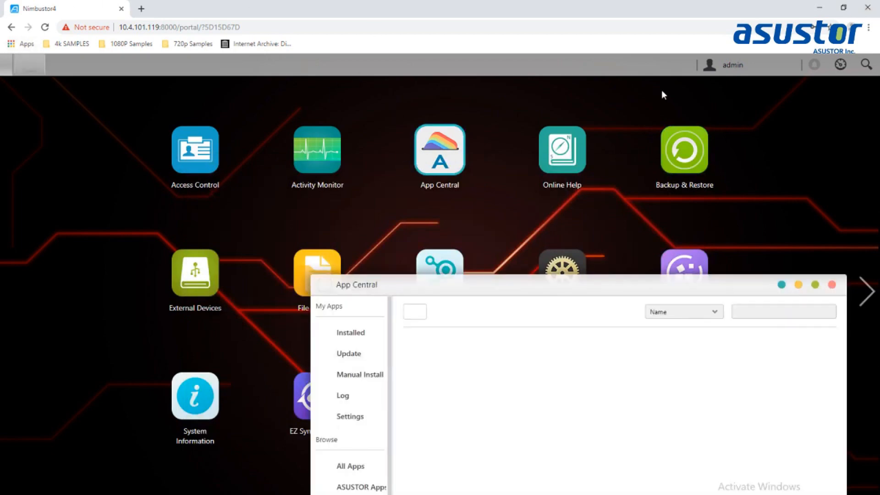
click(349, 332)
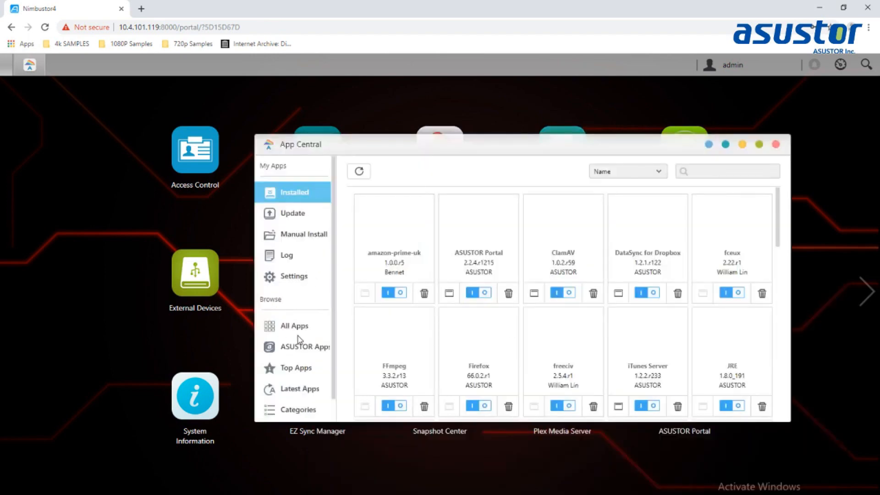
click(294, 325)
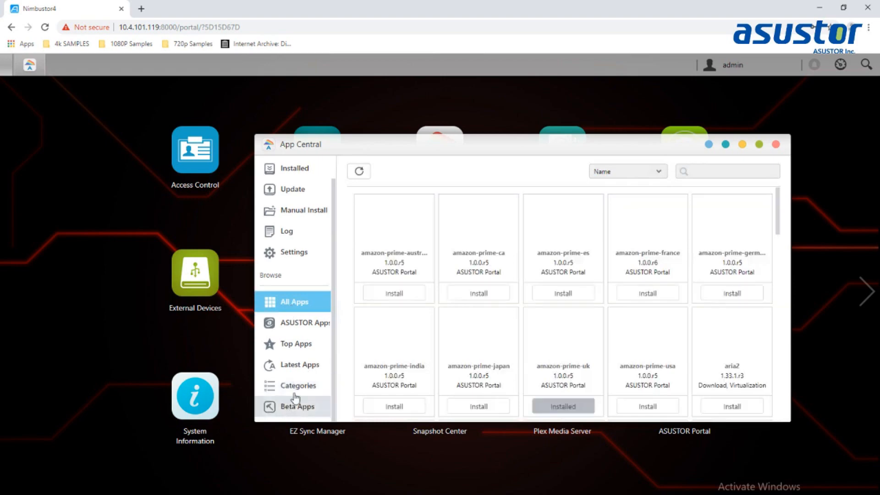
click(299, 385)
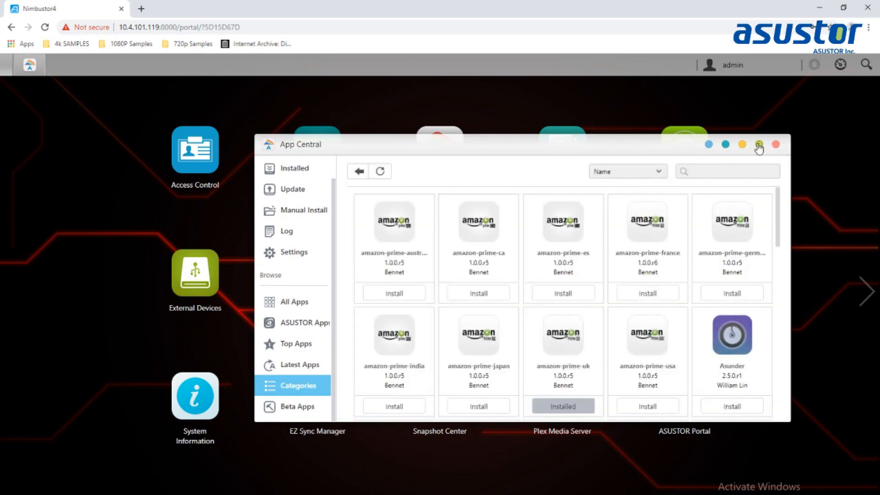
Maximize App Central and view the freeciv and MolotovTV details, returning to the category grid
click(759, 145)
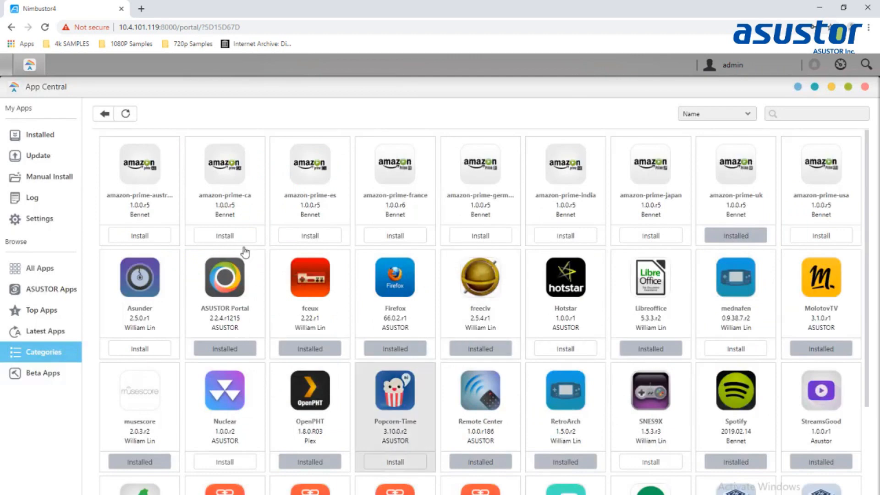
mouse_move(291, 202)
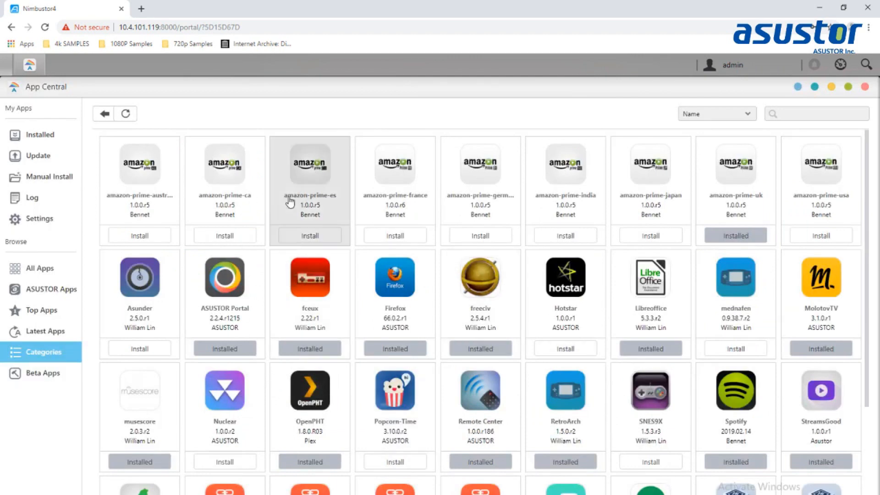
mouse_move(830, 171)
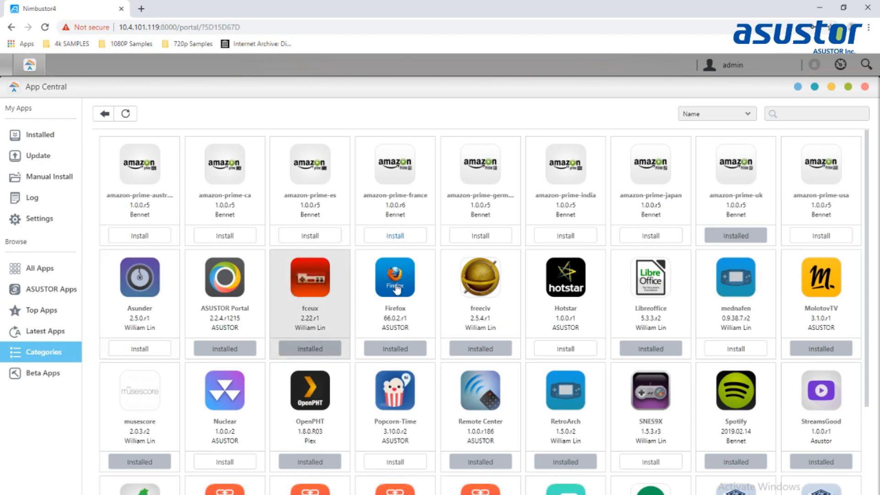
mouse_move(395, 278)
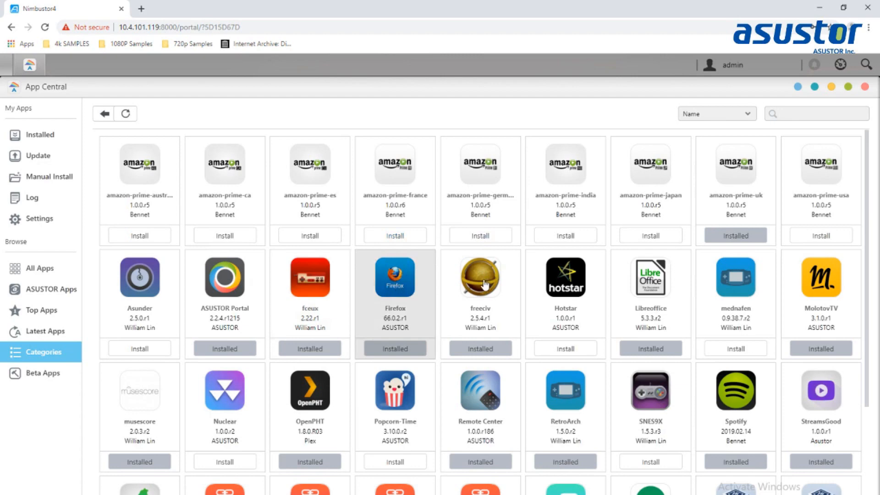
click(479, 276)
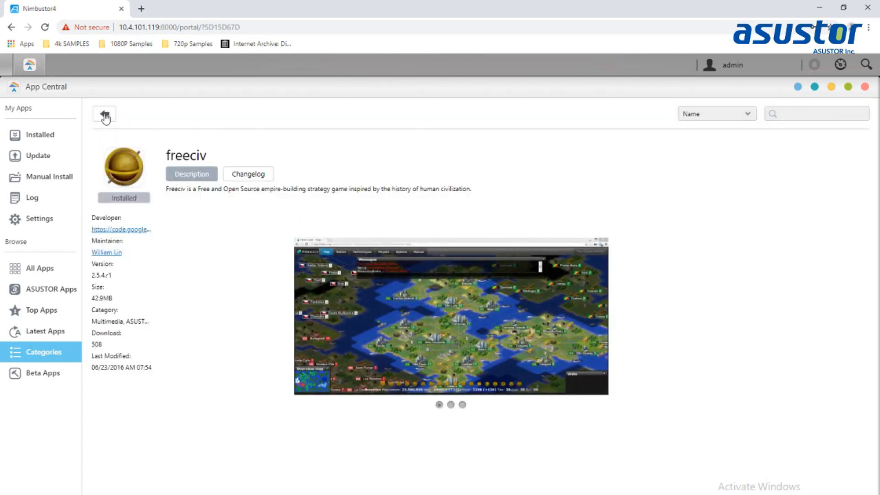
click(104, 114)
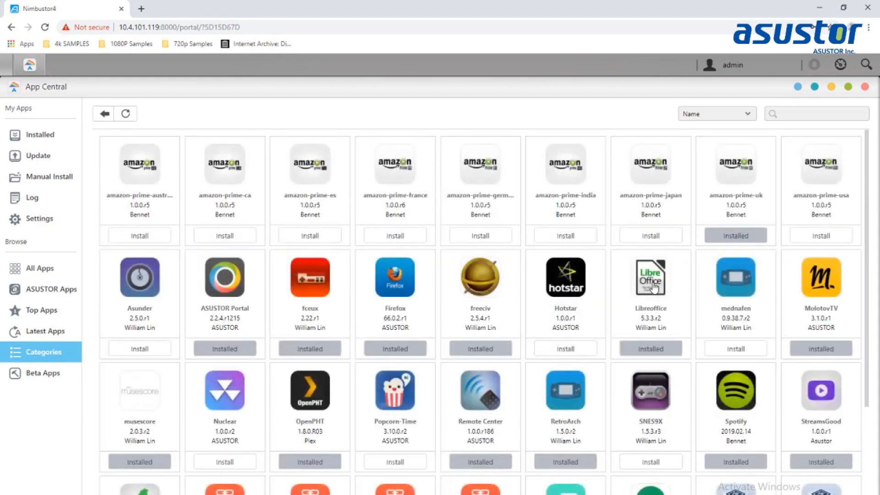
mouse_move(650, 280)
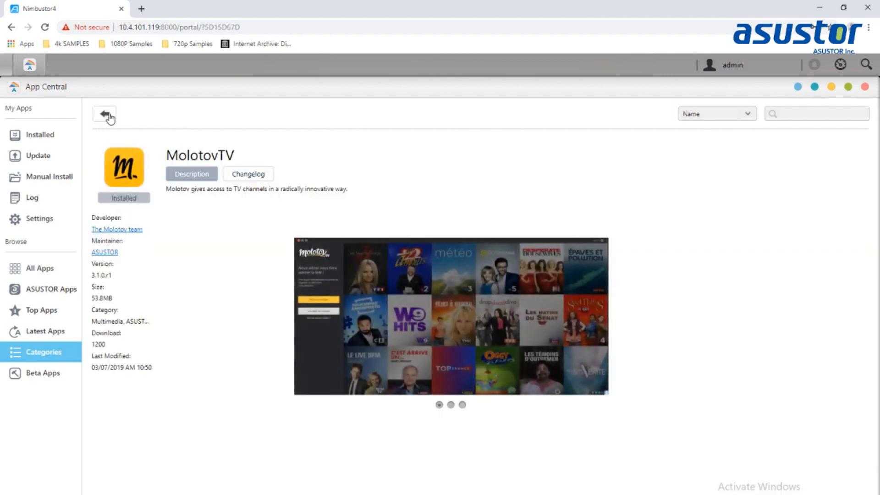
click(104, 114)
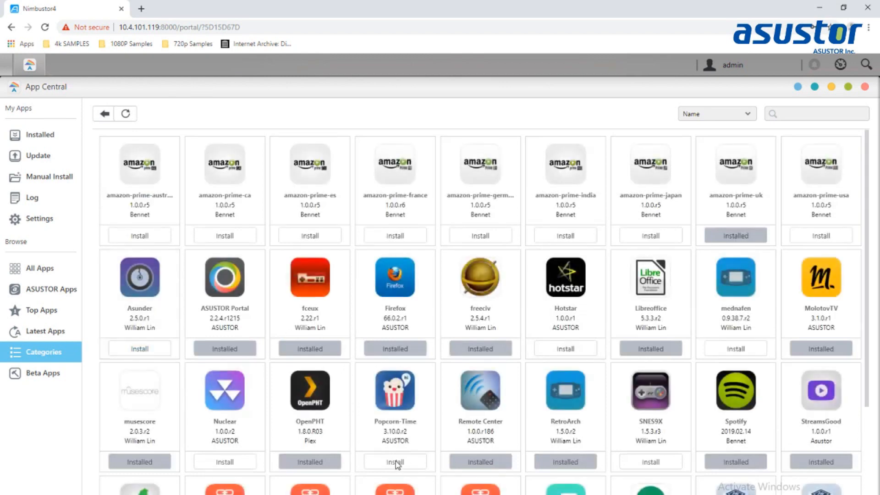
Install Popcorn-Time after confirming its X.Org and ASUSTOR Portal requirements are met
click(395, 392)
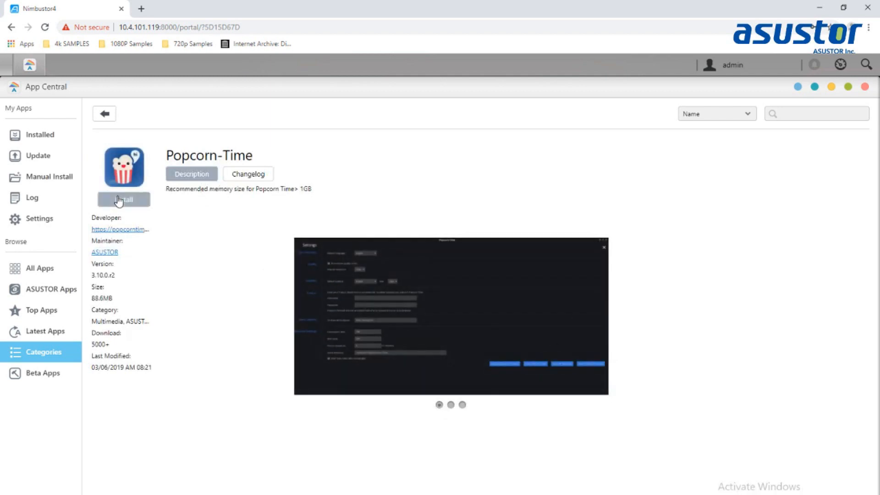
click(124, 200)
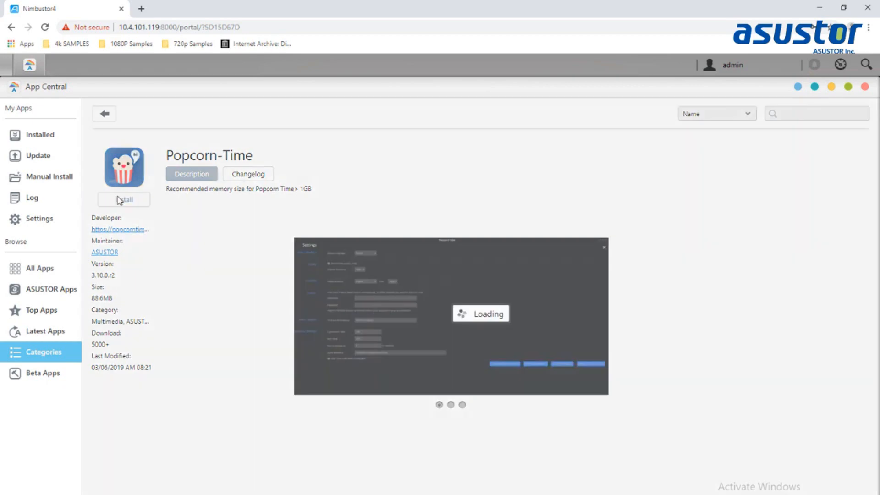
click(124, 199)
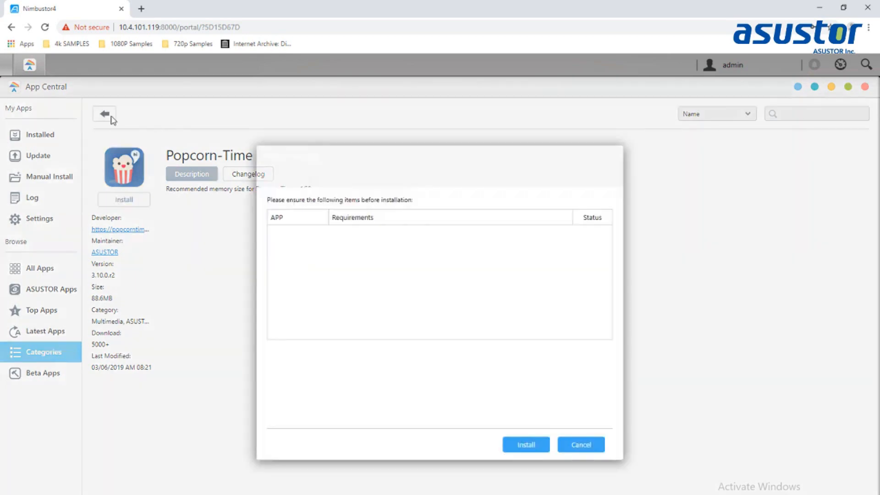
click(525, 444)
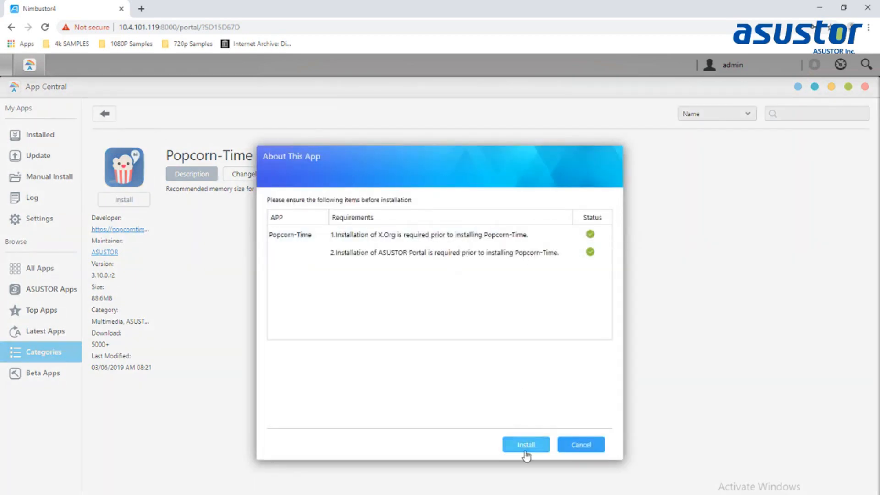
click(579, 443)
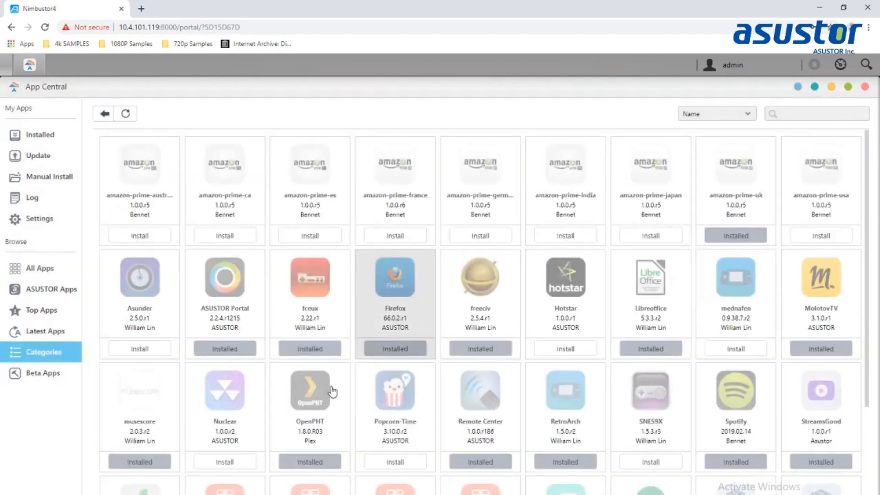
Scroll the Categories grid to its end while Popcorn-Time finishes and shows as Installed
click(395, 461)
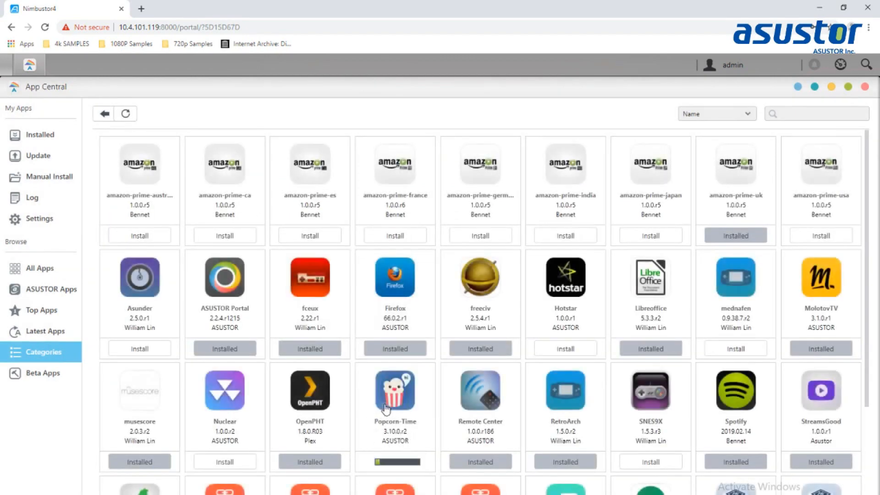
scroll(down, 3)
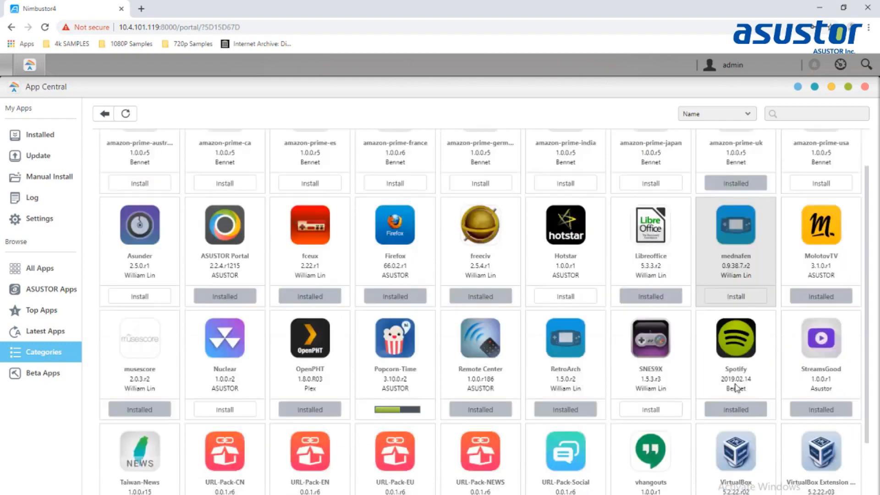
scroll(down, 3)
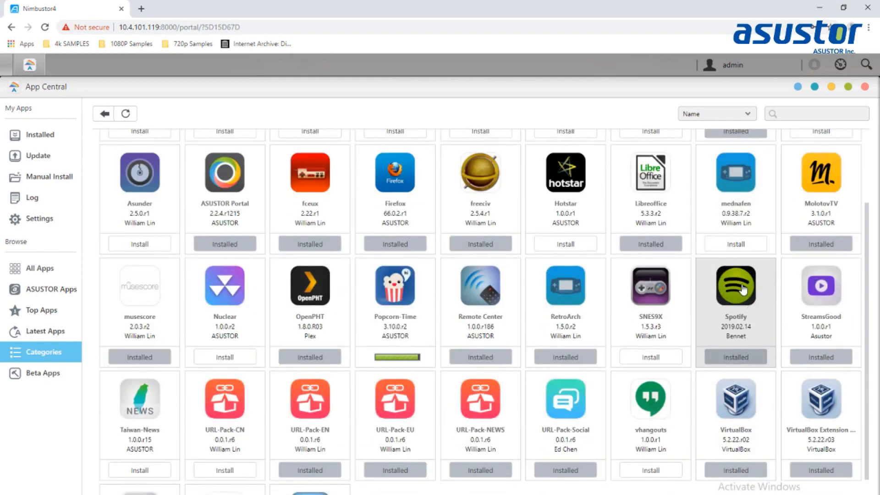
mouse_move(566, 295)
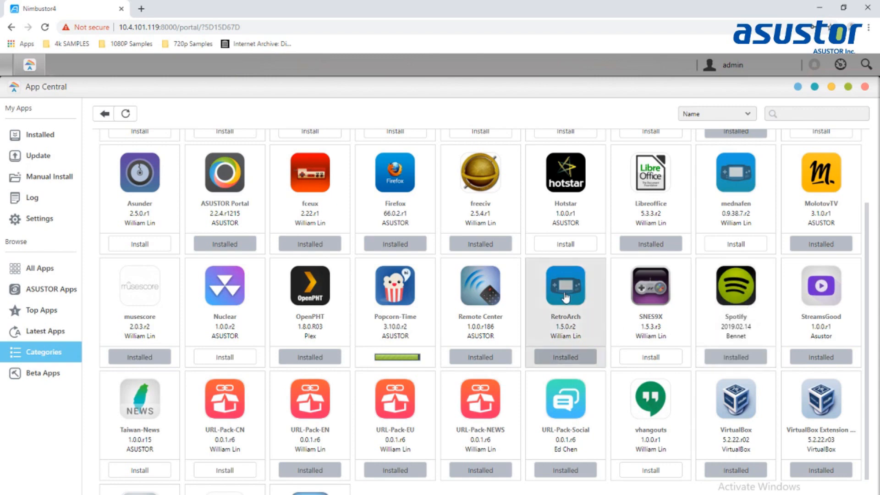
mouse_move(526, 317)
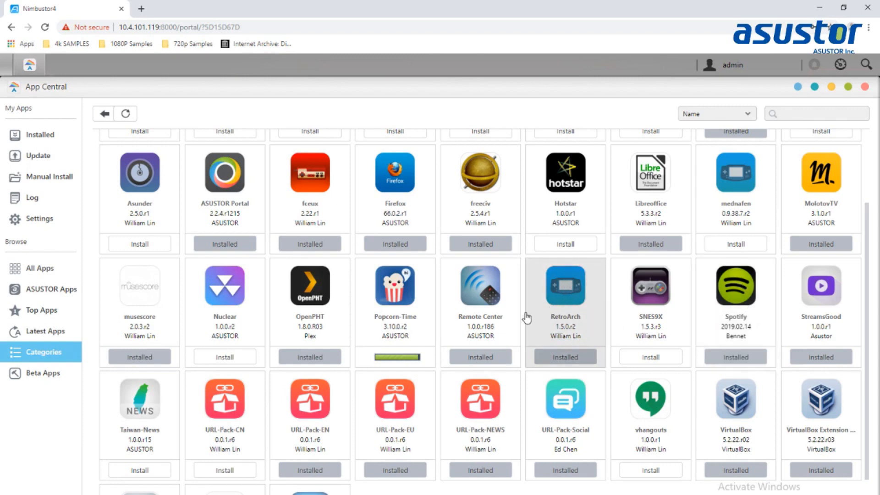
mouse_move(479, 287)
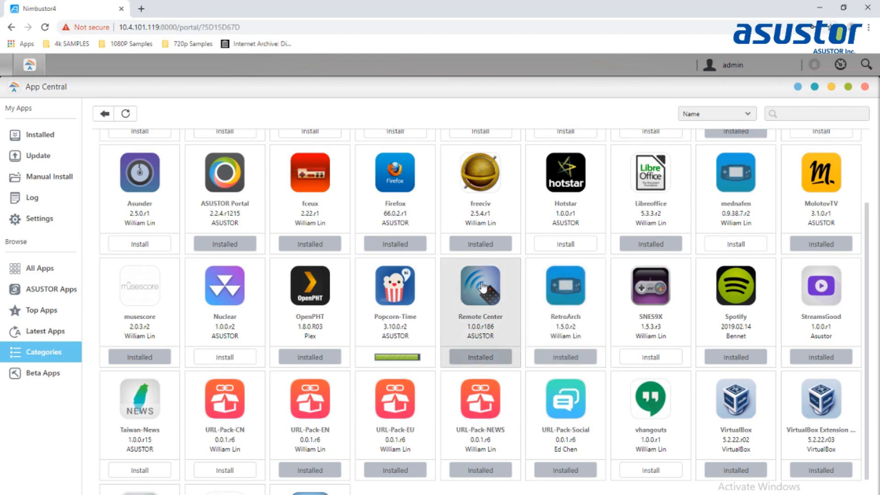
mouse_move(724, 297)
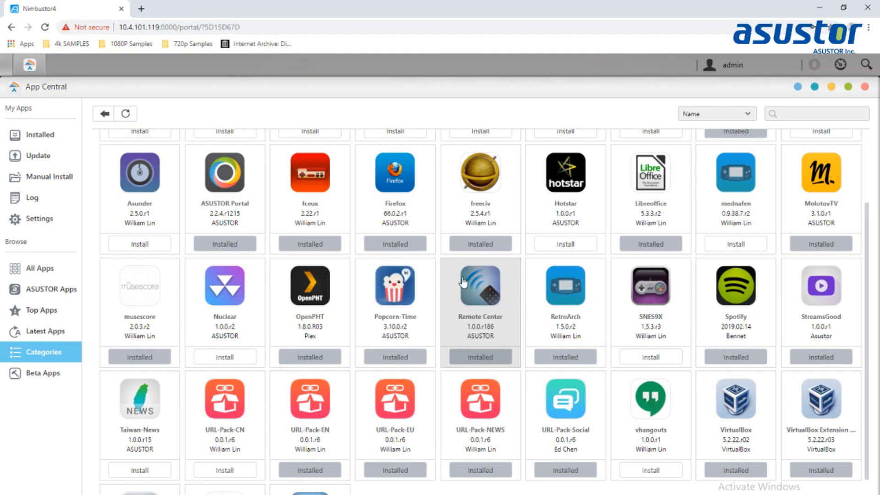
mouse_move(836, 296)
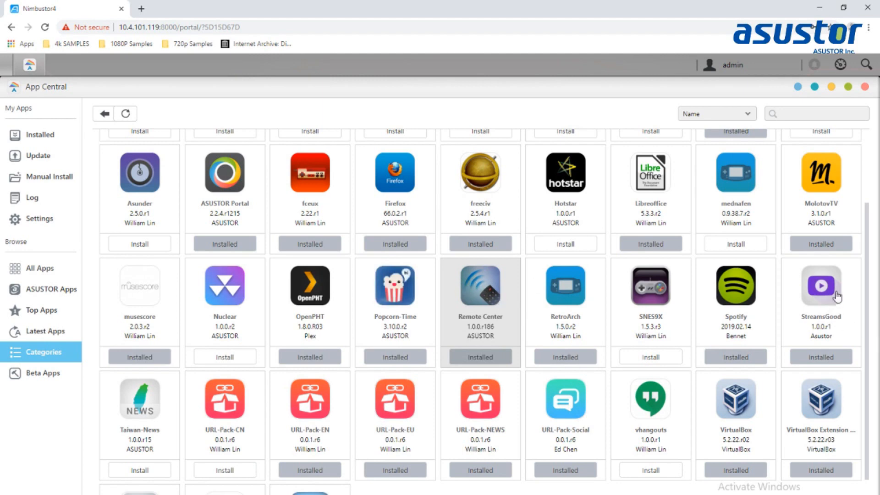
mouse_move(820, 292)
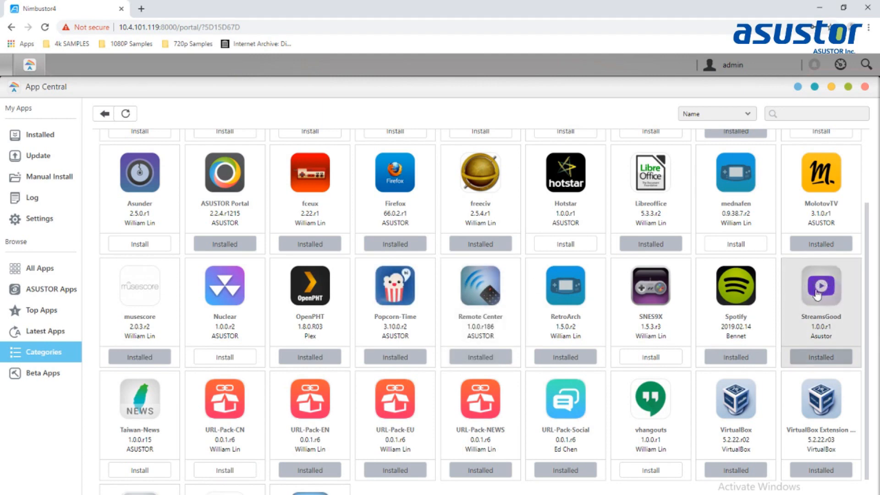
scroll(down, 3)
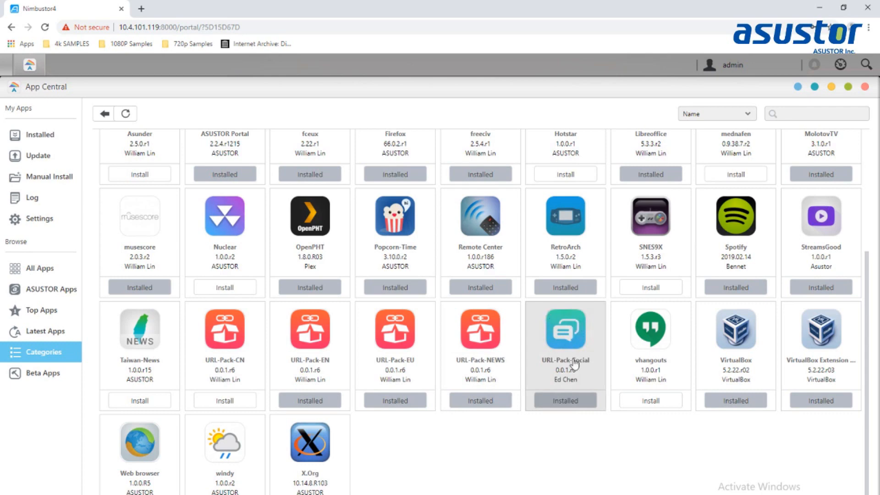
mouse_move(739, 338)
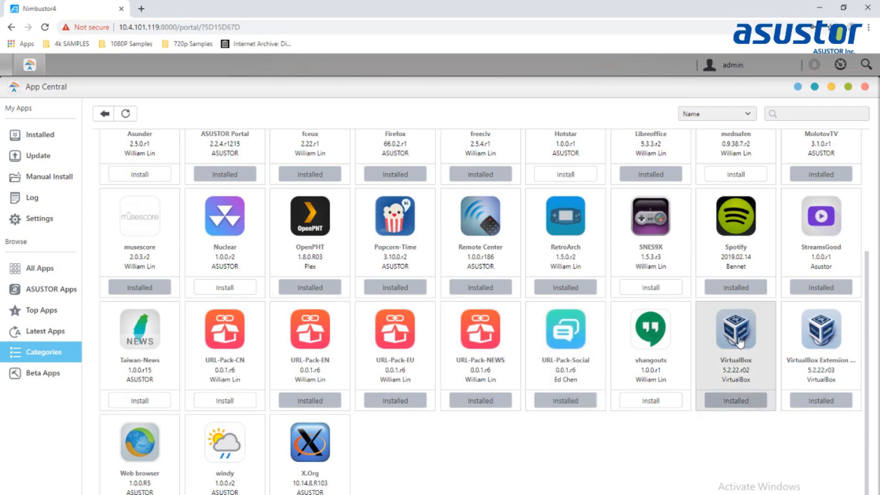
mouse_move(739, 338)
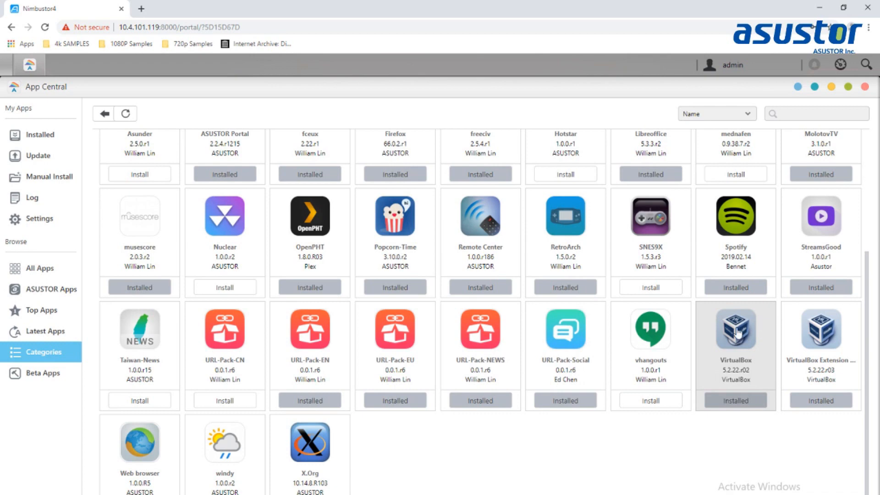
mouse_move(739, 336)
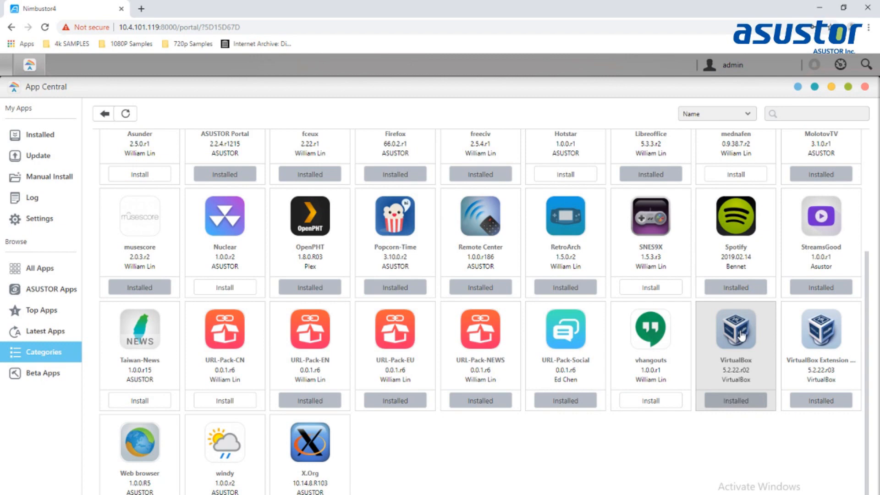
mouse_move(740, 335)
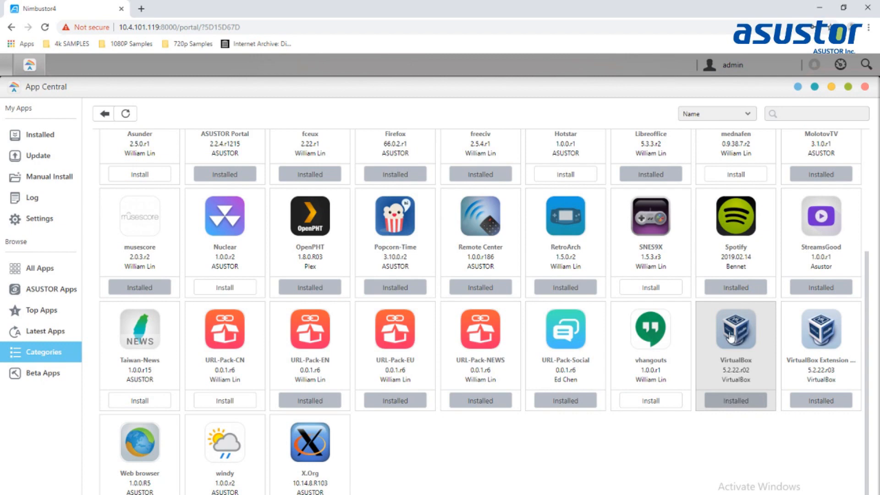
mouse_move(749, 342)
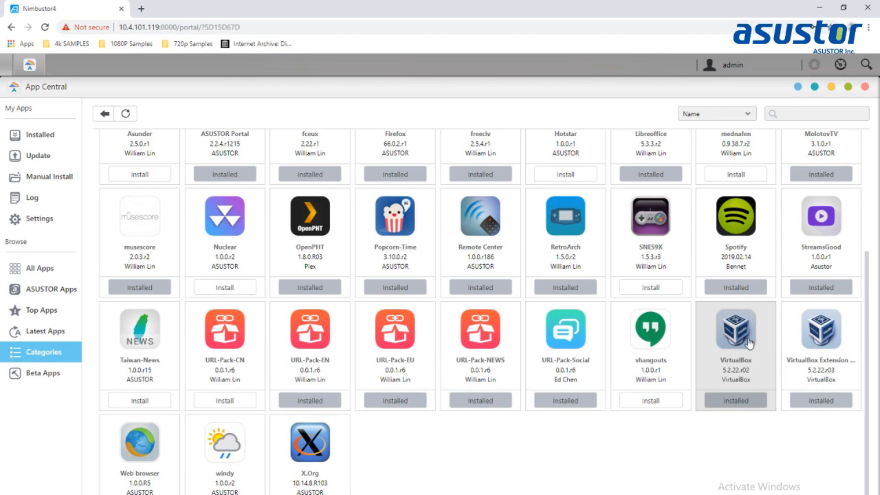
mouse_move(746, 331)
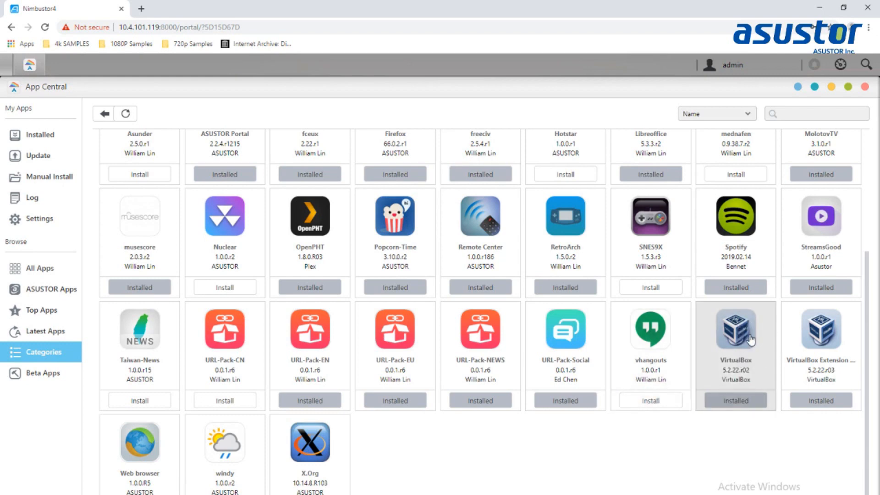
mouse_move(651, 328)
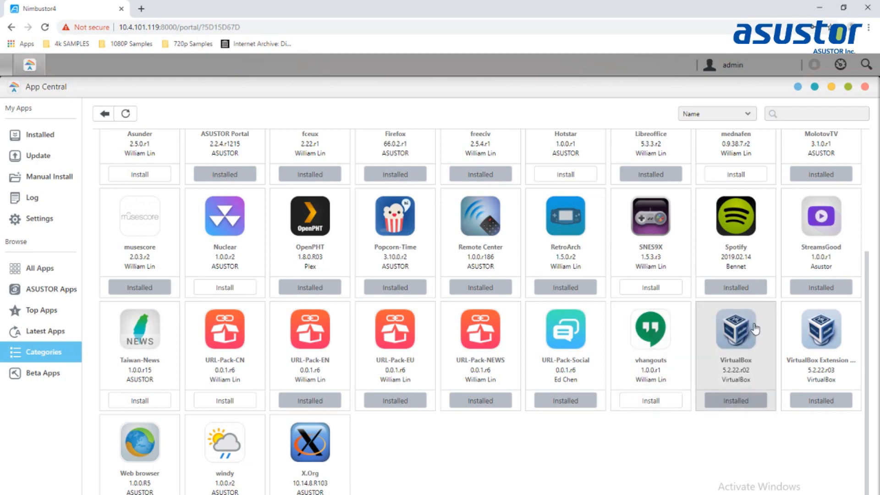
mouse_move(122, 448)
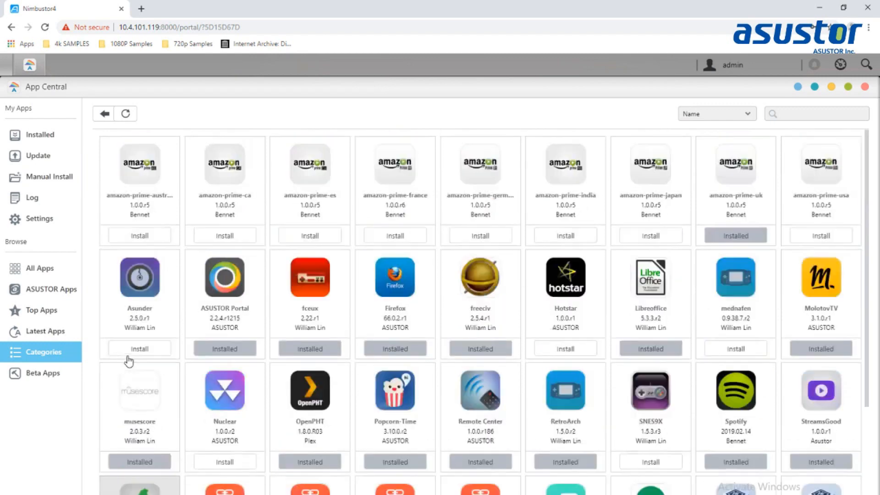
Show the Beta Apps collection including aMule, BaiduPCS, Radarr and Wallabag
click(41, 373)
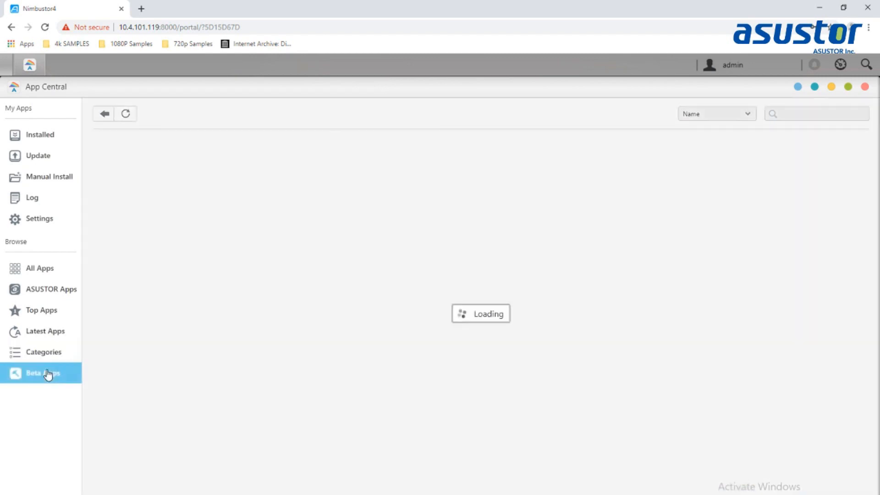
click(43, 373)
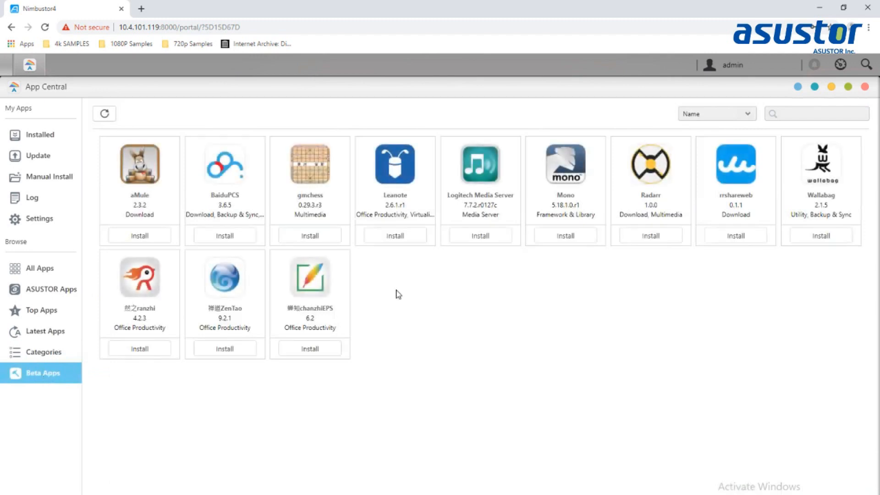
mouse_move(37, 352)
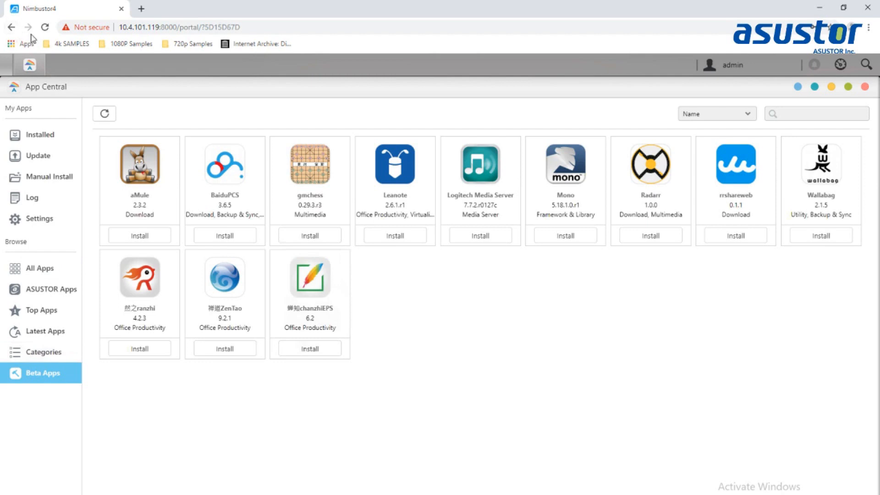
mouse_move(424, 120)
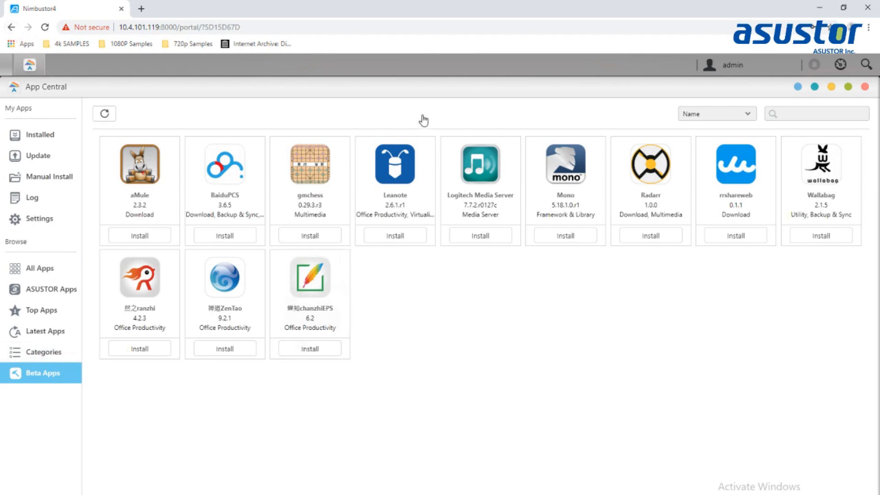
mouse_move(156, 84)
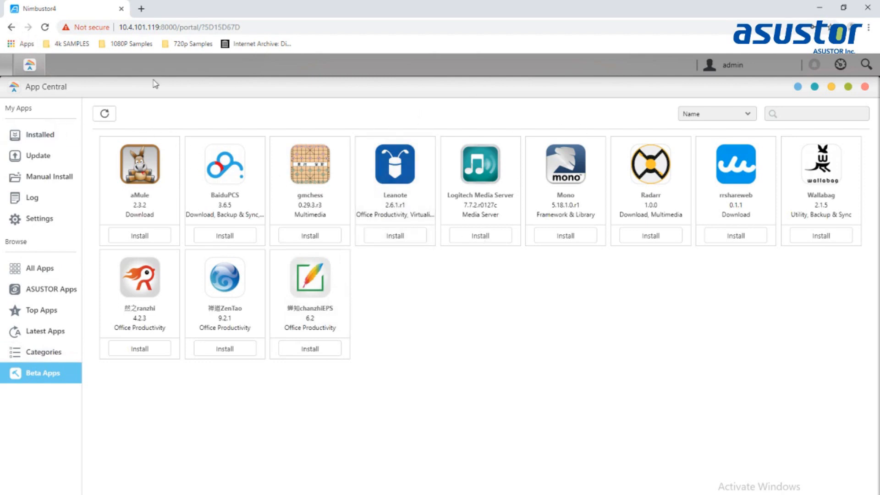
mouse_move(155, 117)
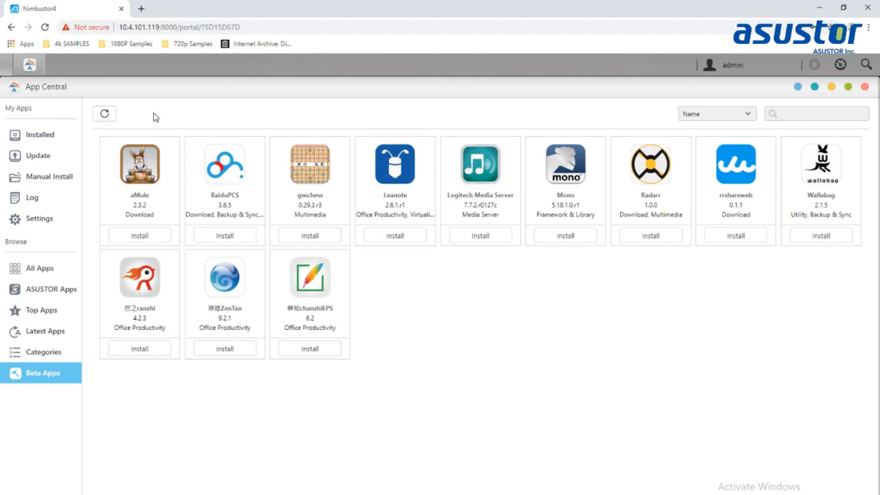
mouse_move(334, 180)
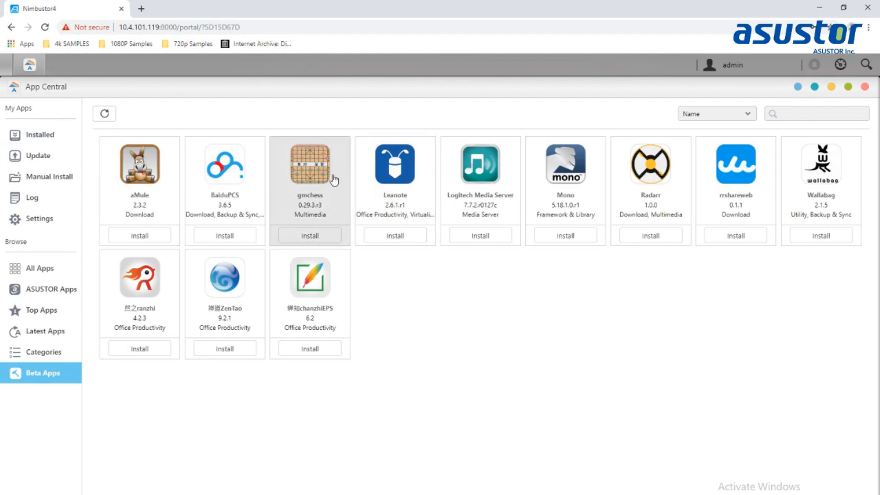
mouse_move(154, 44)
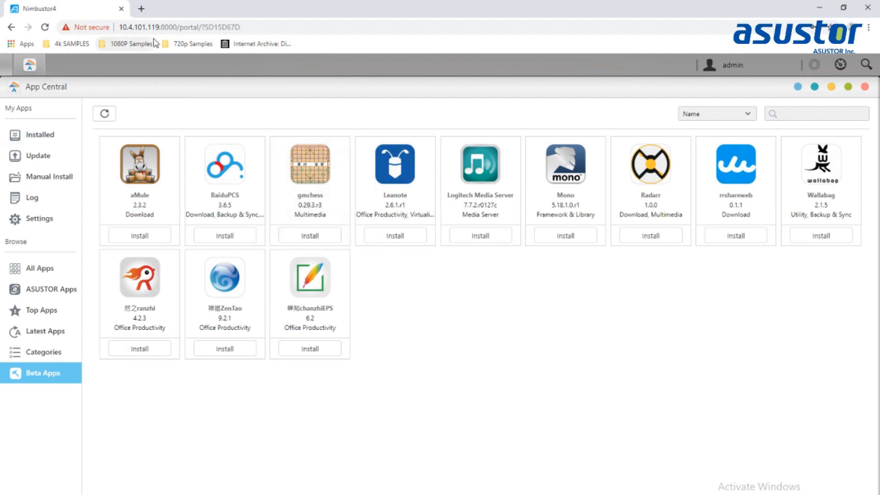